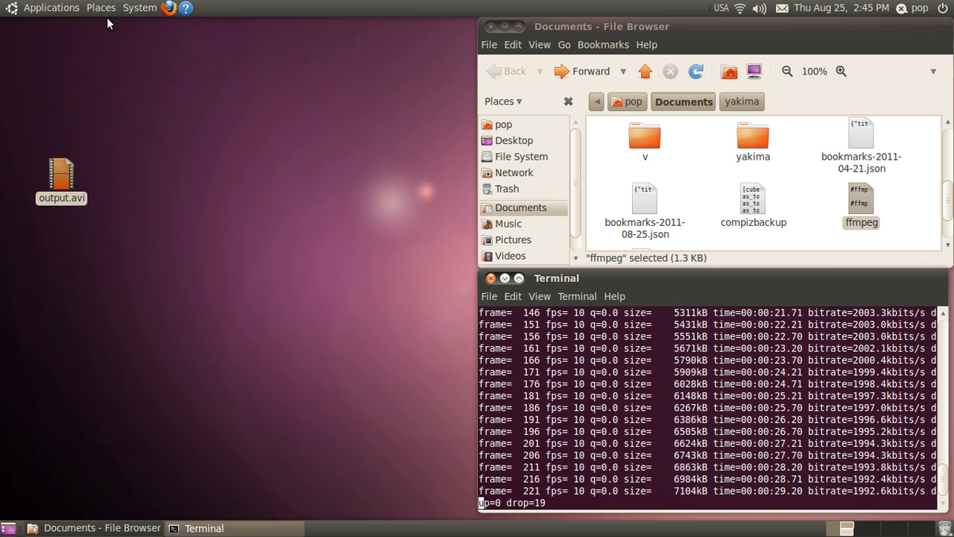
Browse the System > Preferences menu and dismiss it without launching anything.
left_click(139, 8)
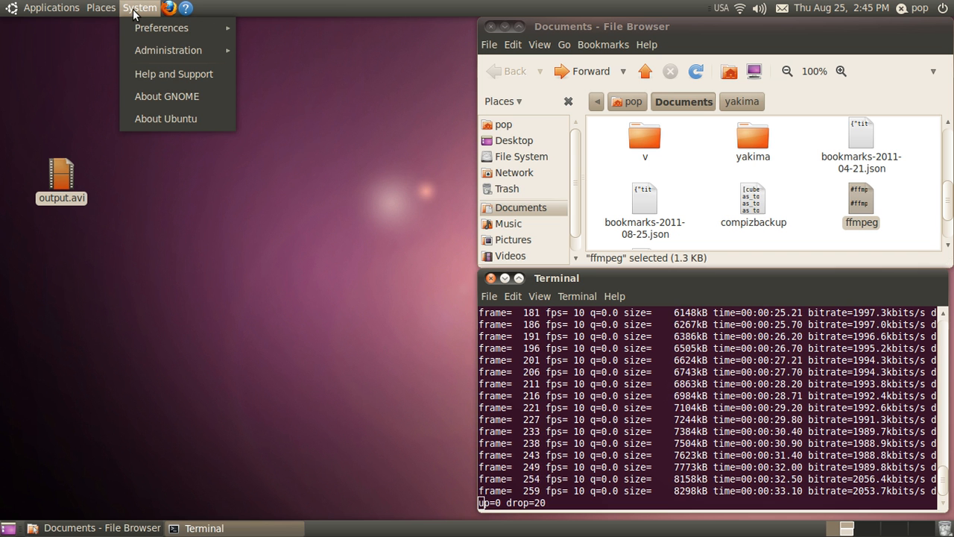
left_click(161, 27)
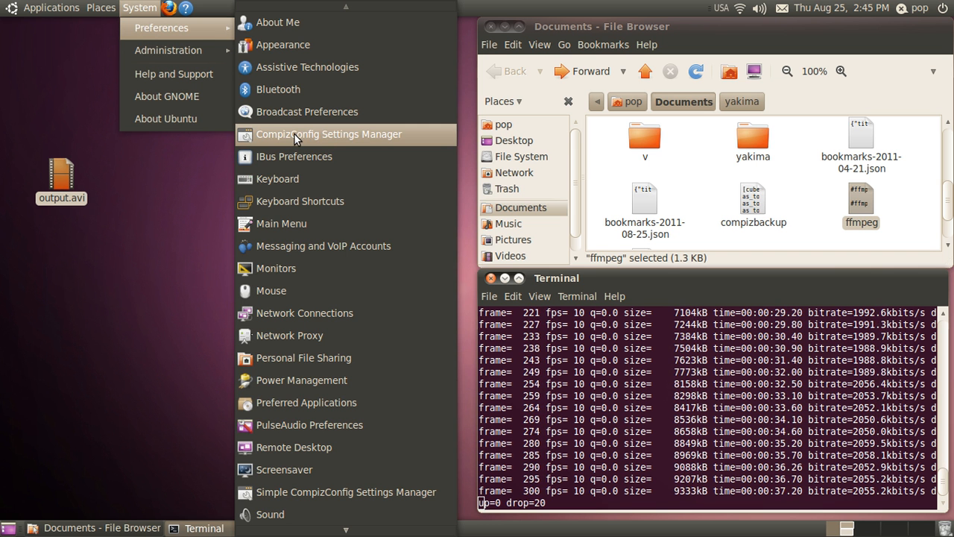
mouse_move(298, 134)
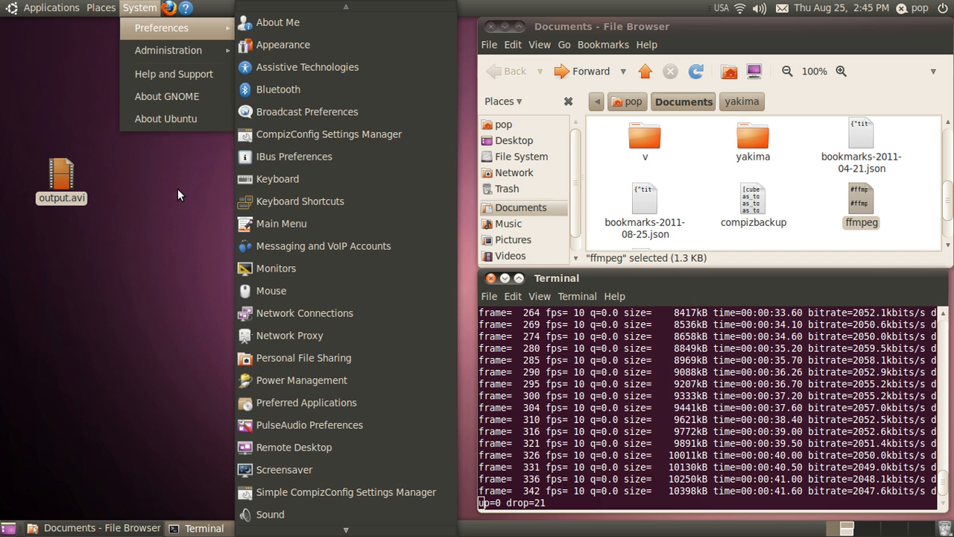
left_click(179, 194)
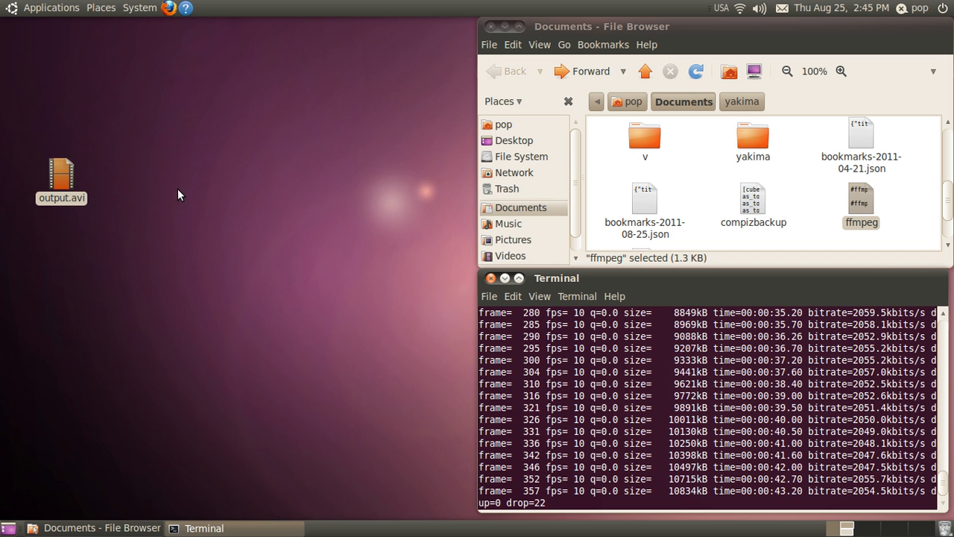
mouse_move(51, 12)
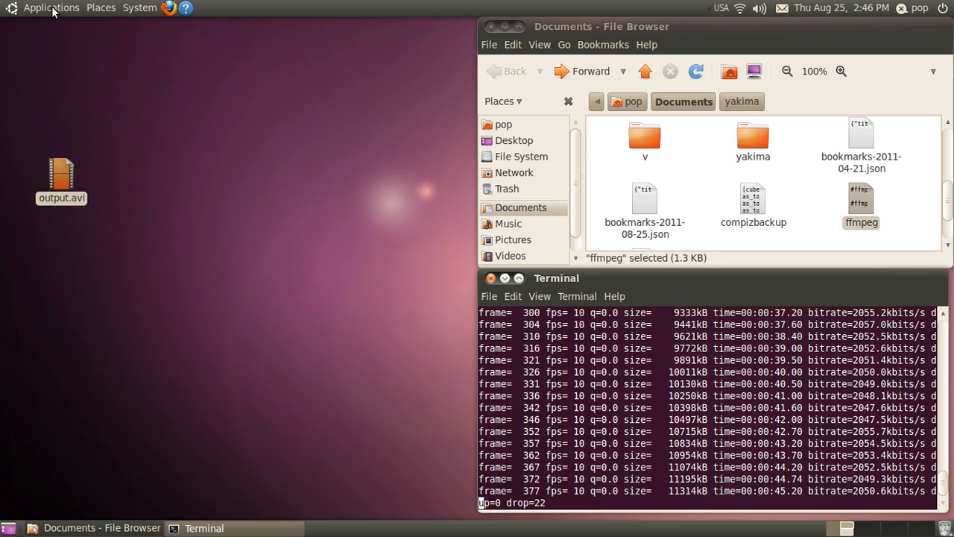
Launch Ubuntu Software Center from Applications and search for 'compiz', scrolling the results.
left_click(50, 8)
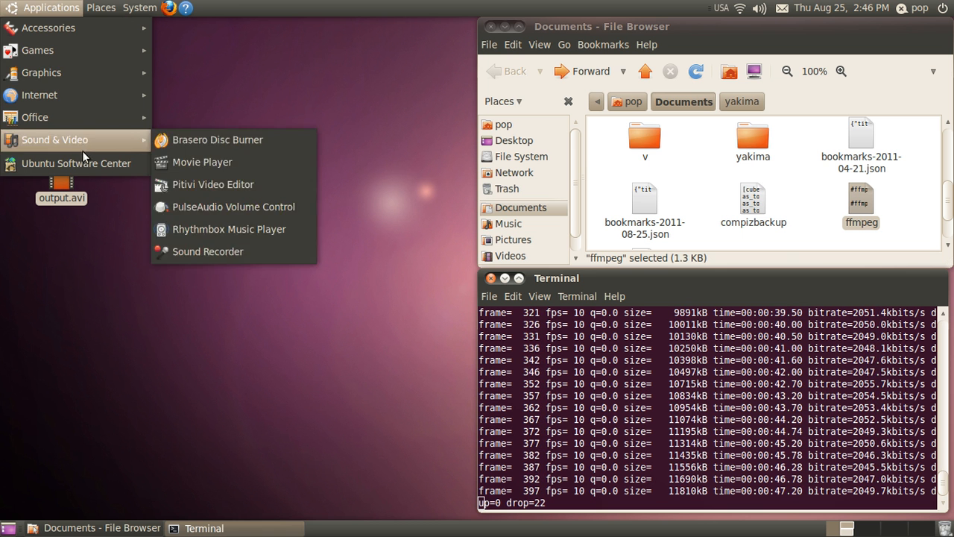
left_click(76, 162)
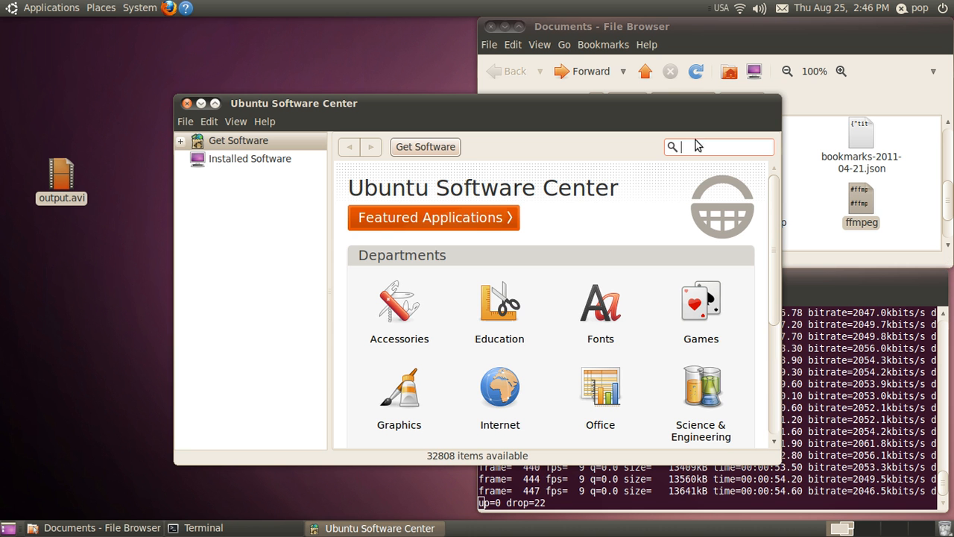
type("compiz")
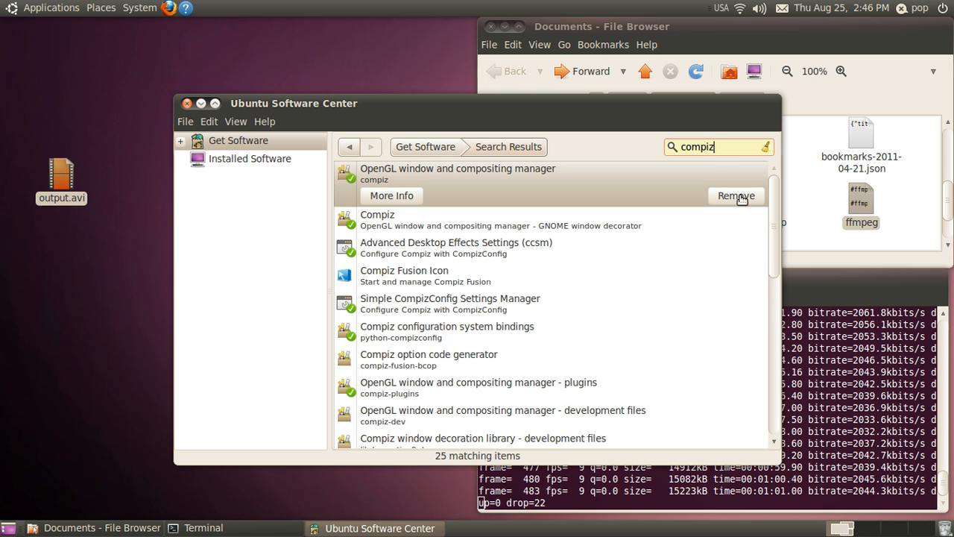
scroll("down", 3)
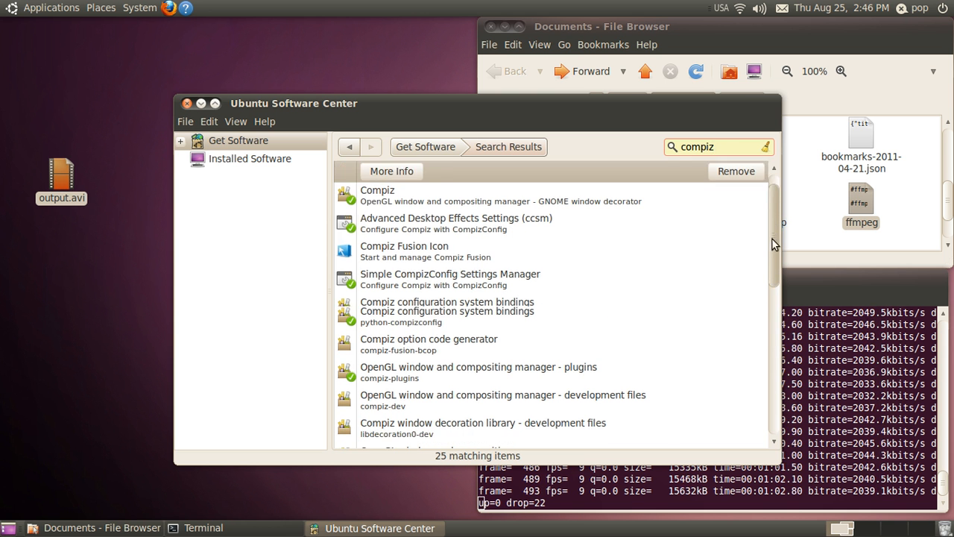
scroll("down", 3)
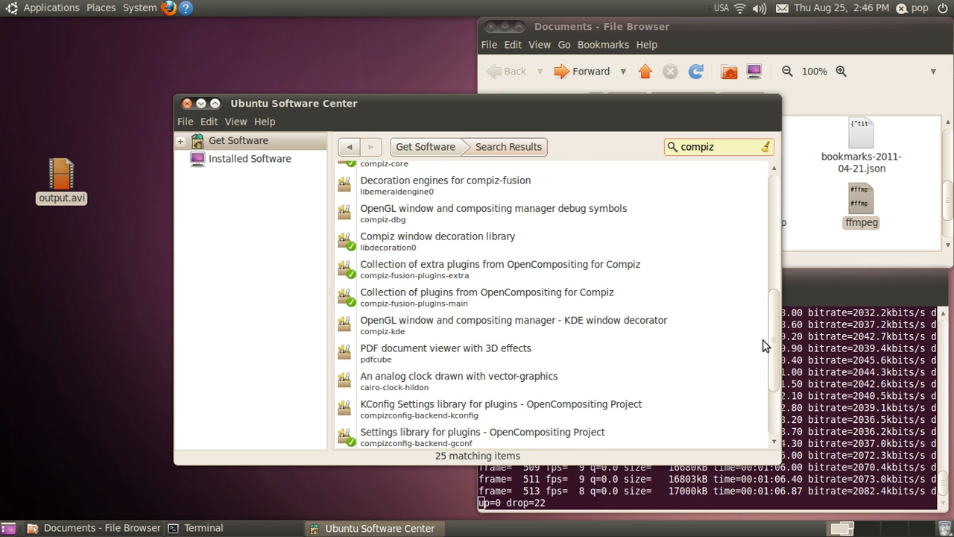
mouse_move(372, 313)
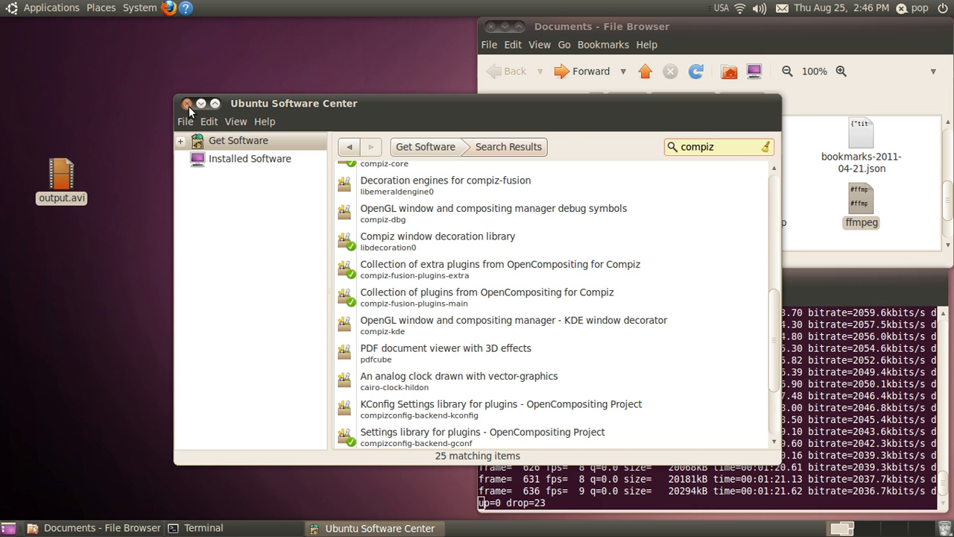
Close Software Center, launch CompizConfig Settings Manager and show the Window Management plugins.
left_click(188, 104)
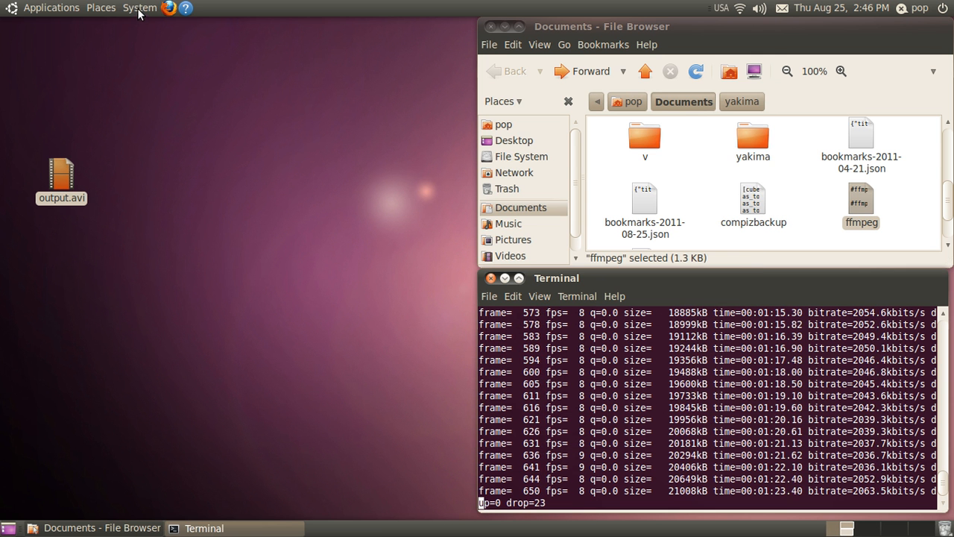
left_click(141, 7)
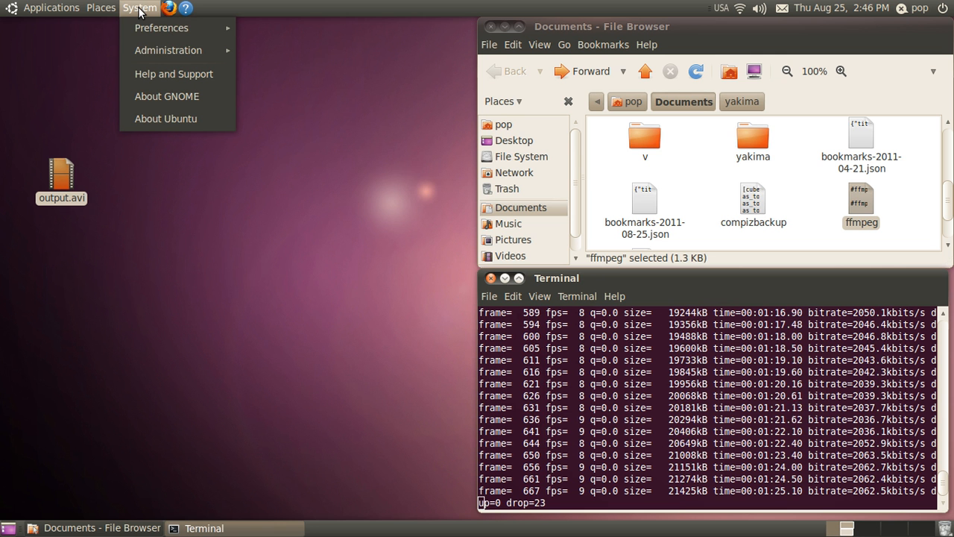
left_click(161, 27)
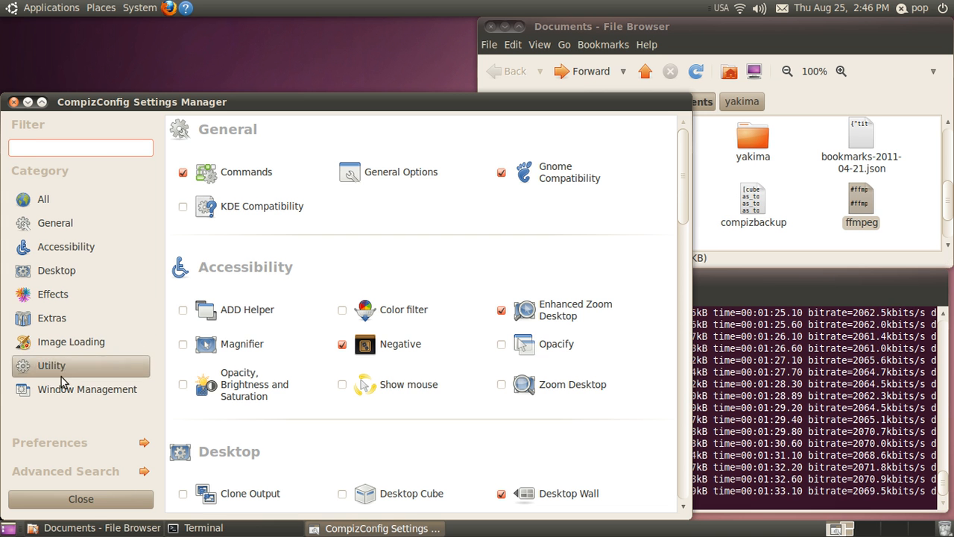
left_click(87, 391)
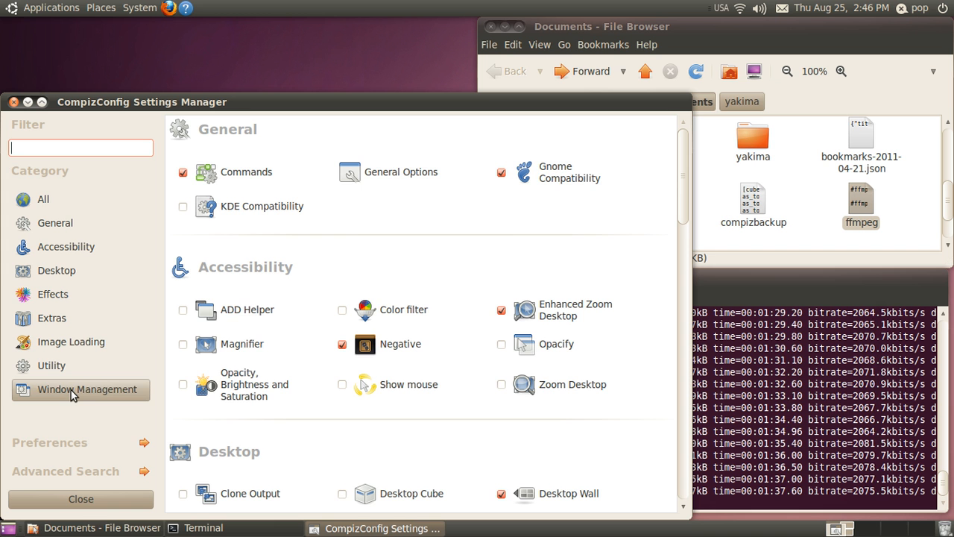
left_click(86, 389)
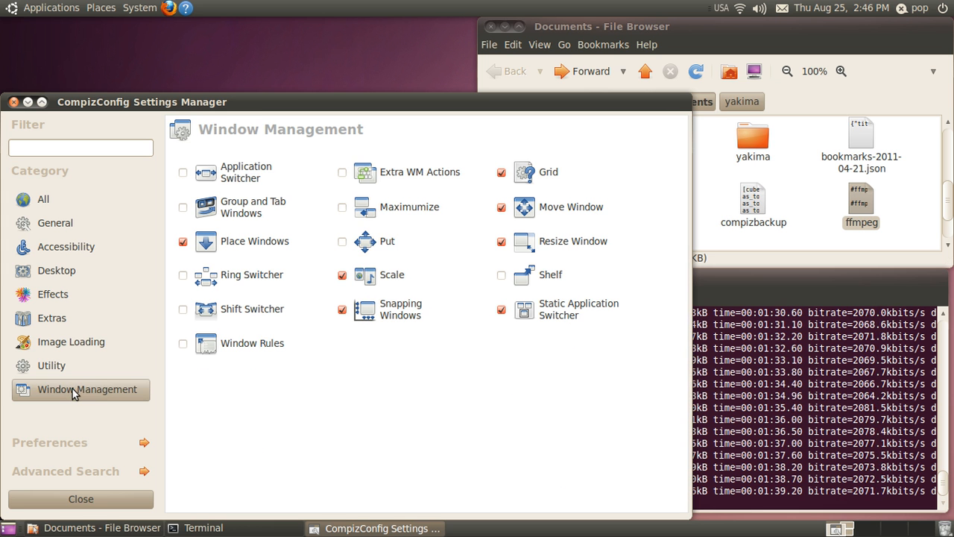
mouse_move(548, 178)
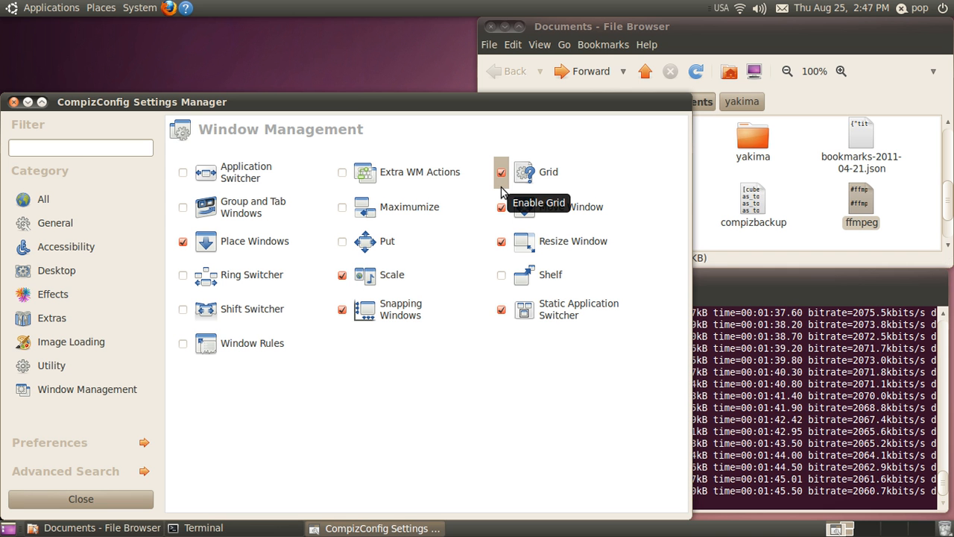
Show the Grid plugin's settings page listing its Put window-placement bindings.
left_click(527, 171)
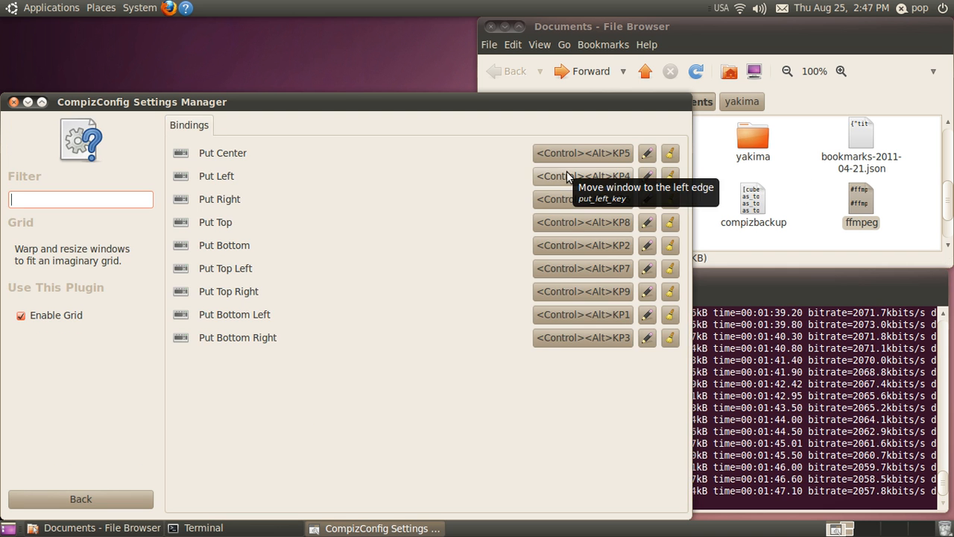
mouse_move(367, 357)
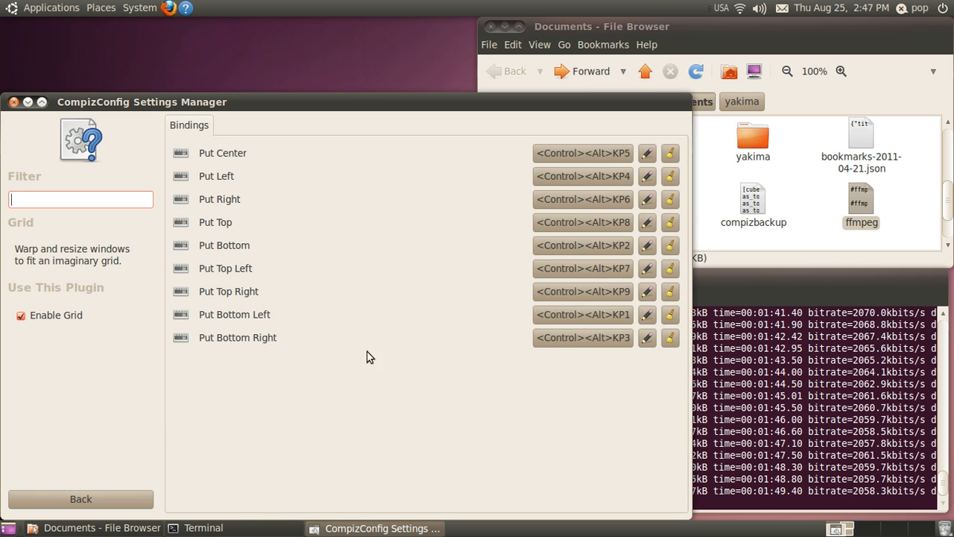
mouse_move(65, 355)
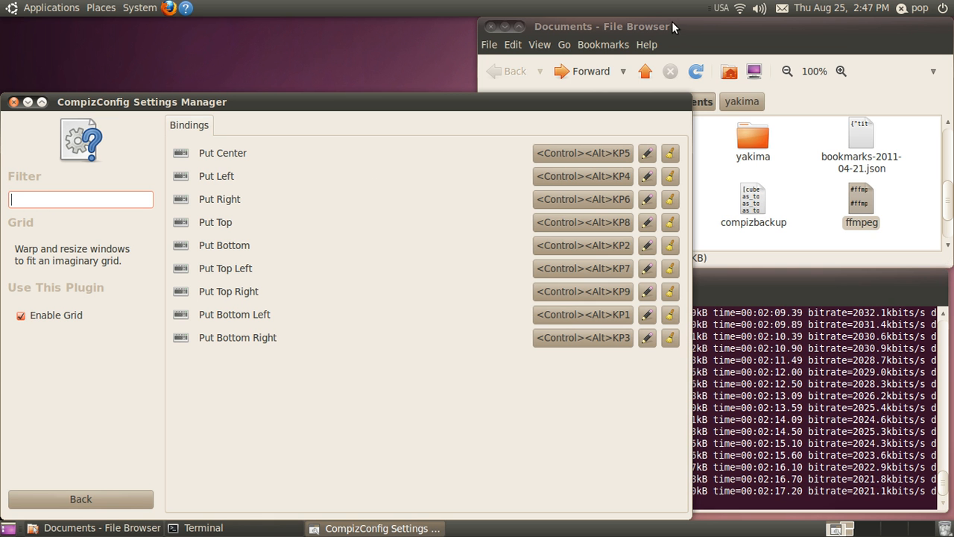
mouse_move(722, 9)
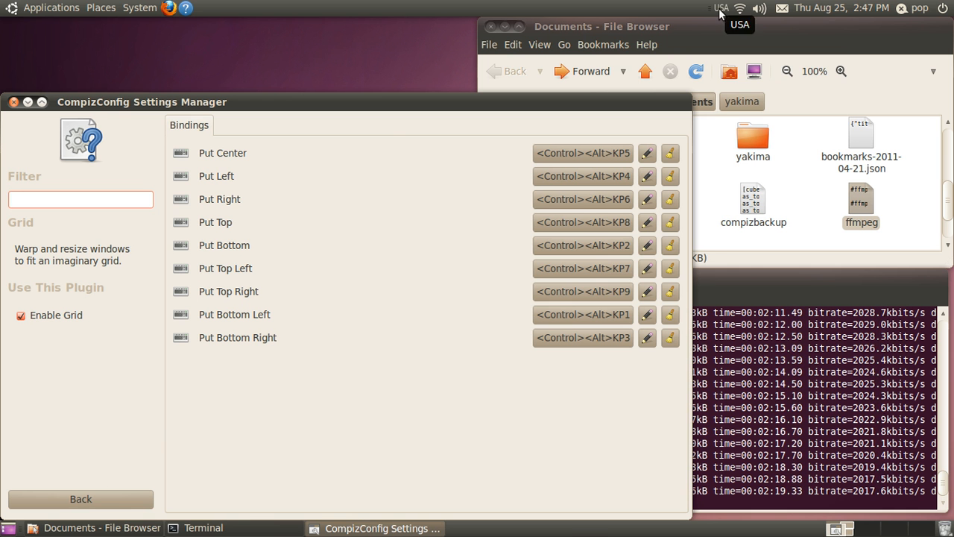
Display the current USA keyboard layout from the keyboard indicator and maximize it.
left_click(718, 9)
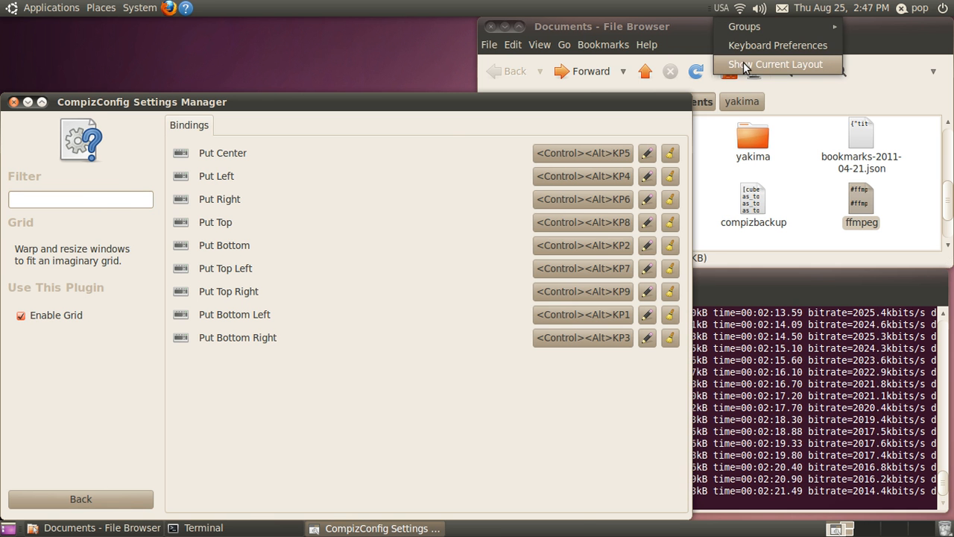
left_click(778, 64)
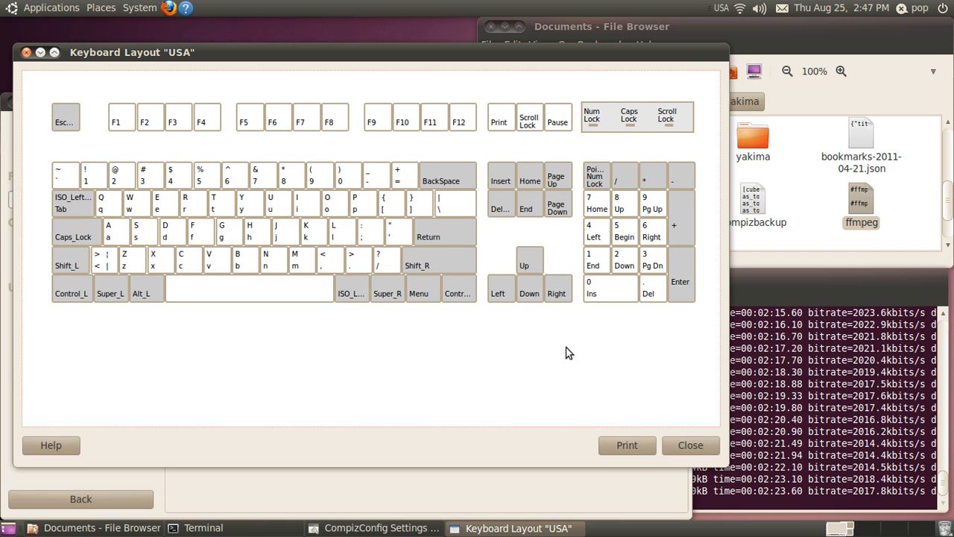
left_click(48, 52)
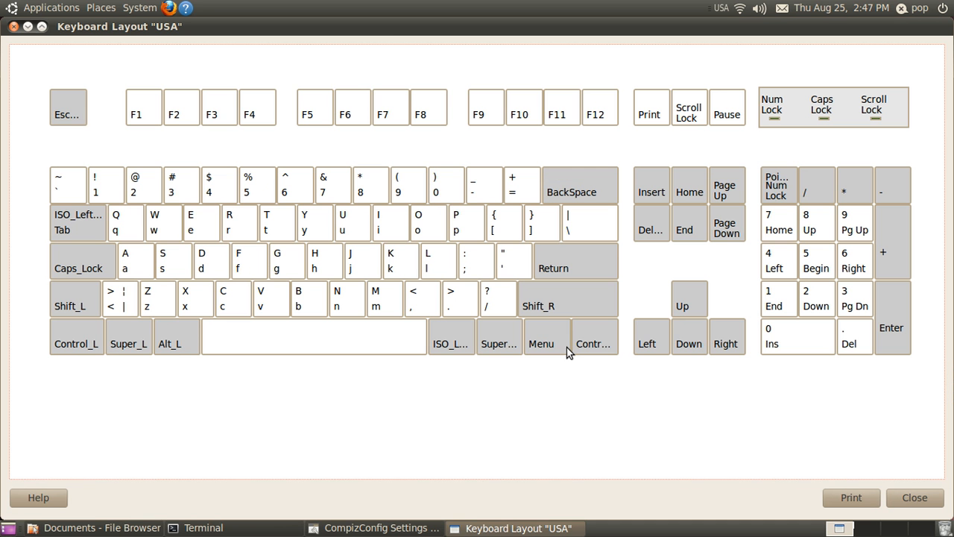
mouse_move(812, 410)
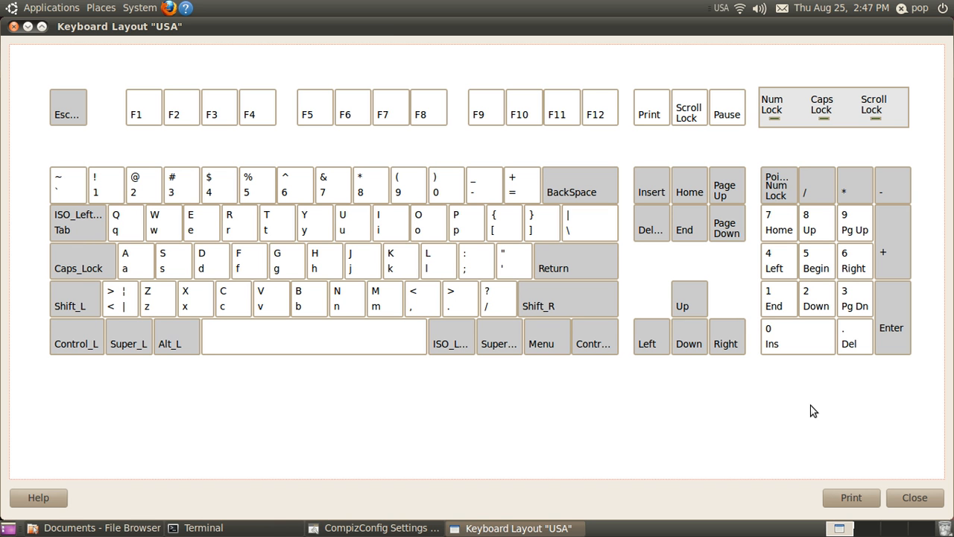
mouse_move(805, 282)
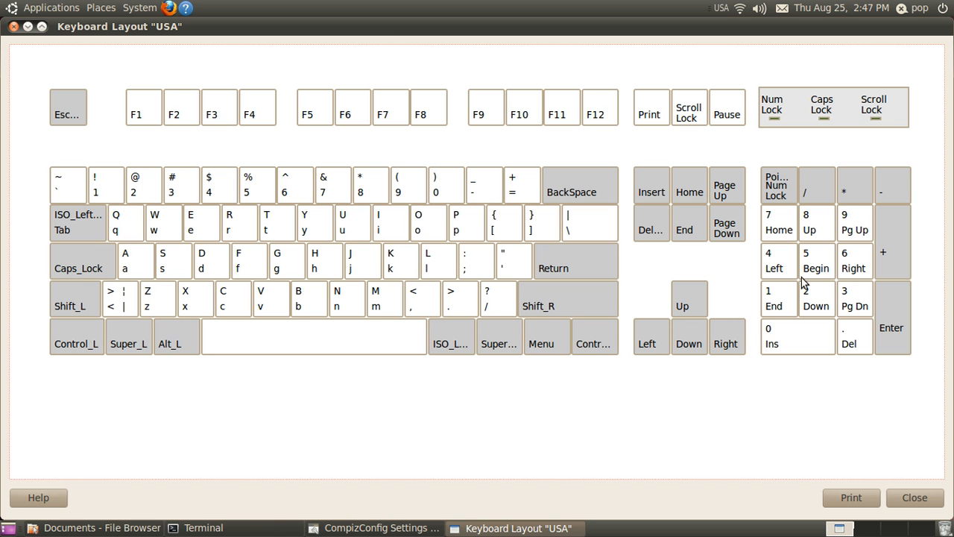
mouse_move(778, 232)
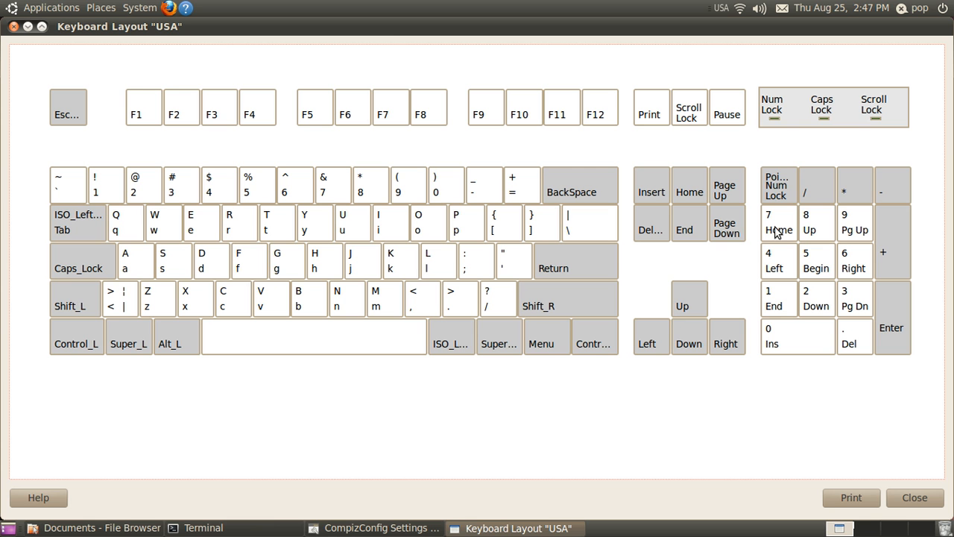
mouse_move(813, 224)
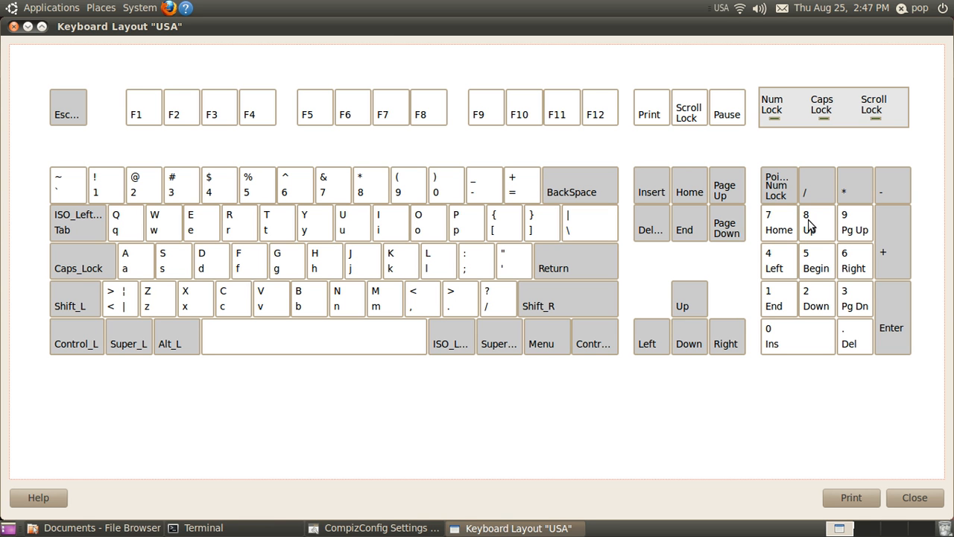
mouse_move(846, 227)
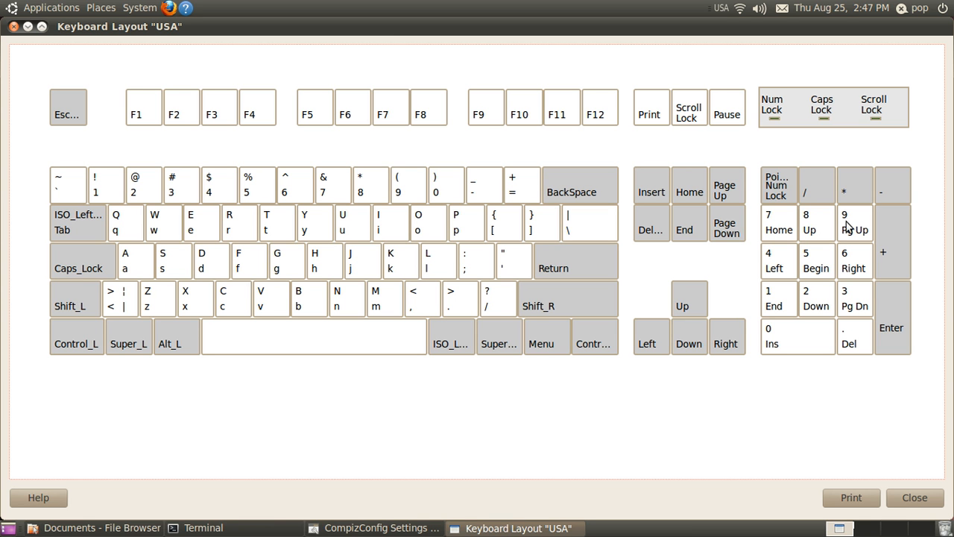
mouse_move(856, 225)
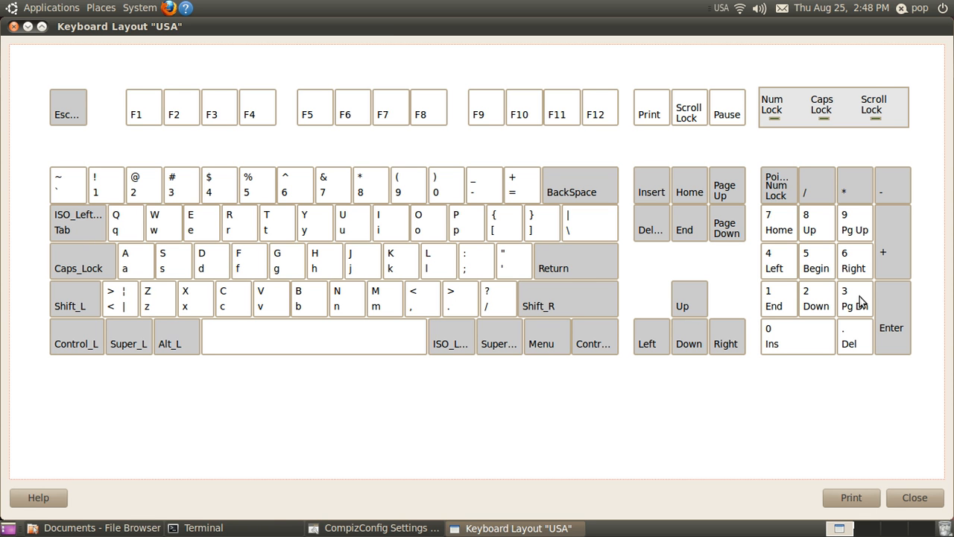
mouse_move(781, 262)
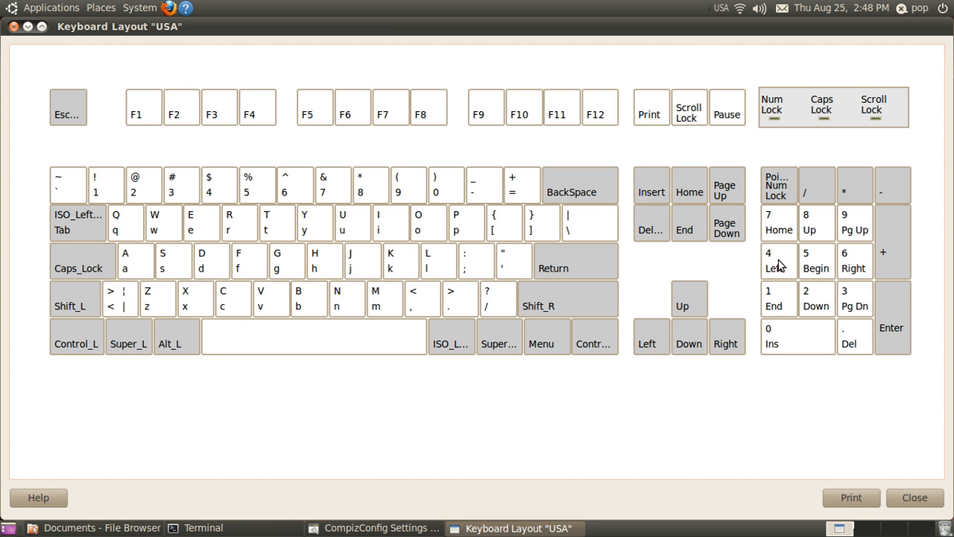
mouse_move(853, 269)
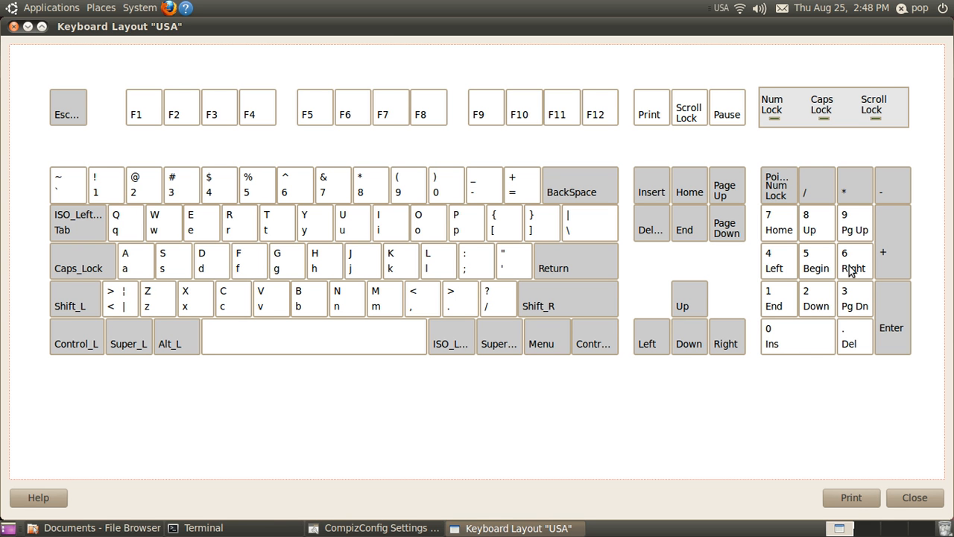
mouse_move(644, 420)
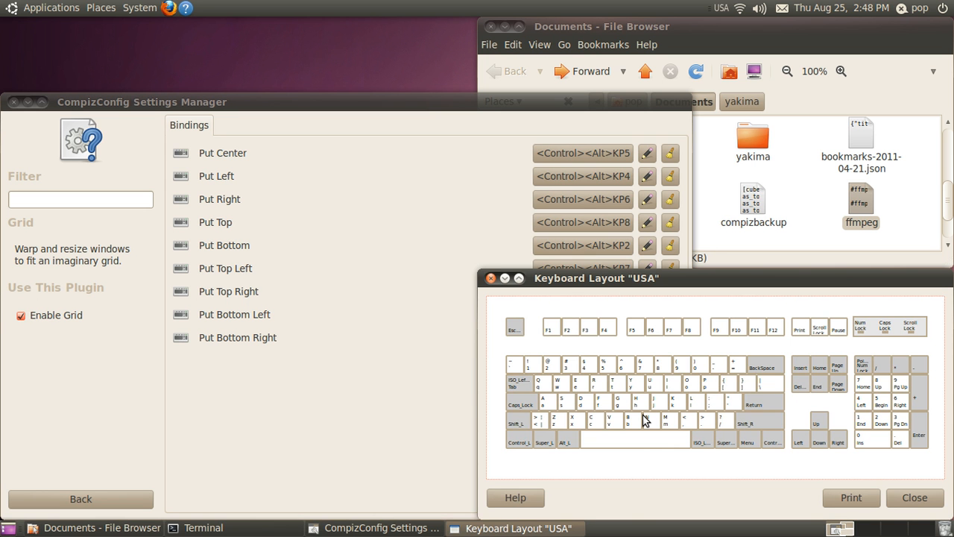
Drag the Keyboard Layout window to the top left and bring the Grid settings window forward.
left_click_drag(596, 278, 438, 279)
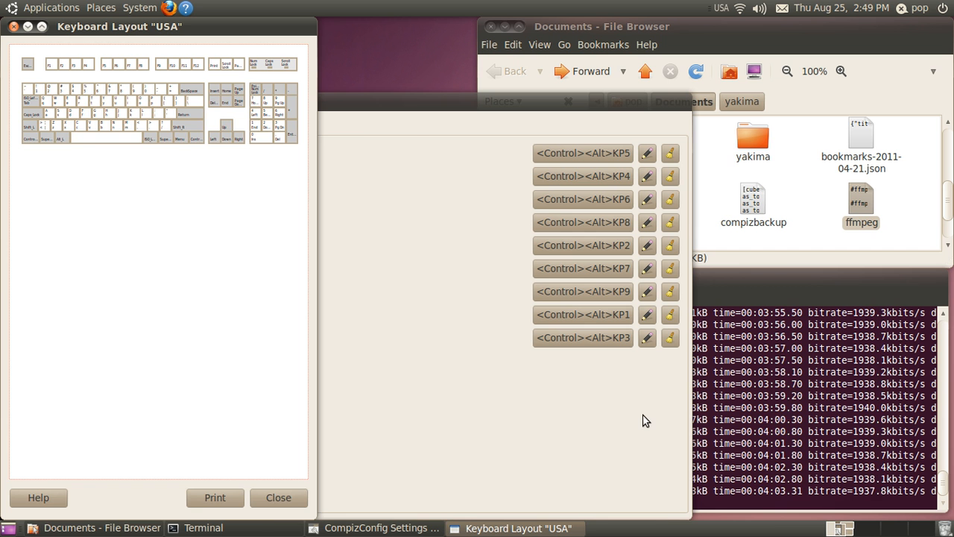
left_click(384, 528)
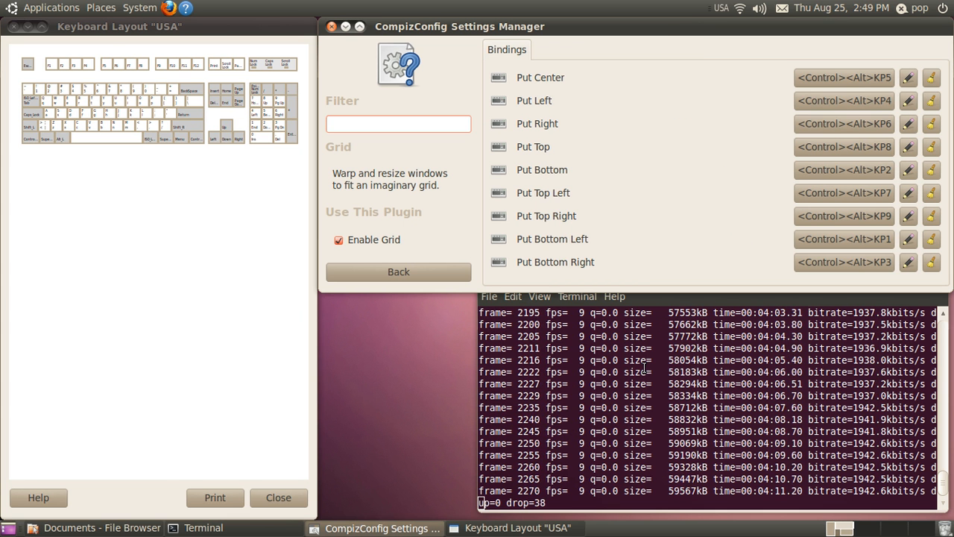
left_click(201, 527)
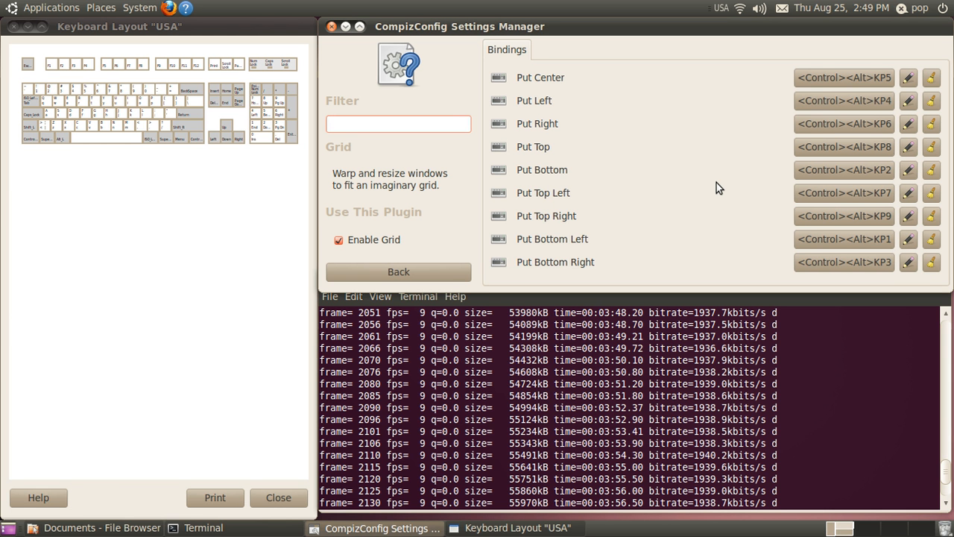
Reveal the Put Center binding's description of moving a window to the center.
left_click(398, 123)
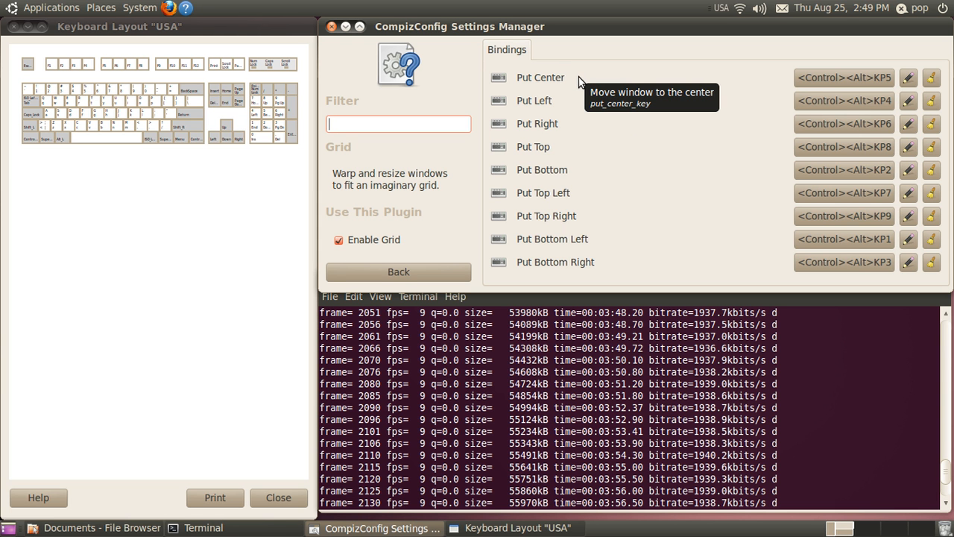
mouse_move(763, 91)
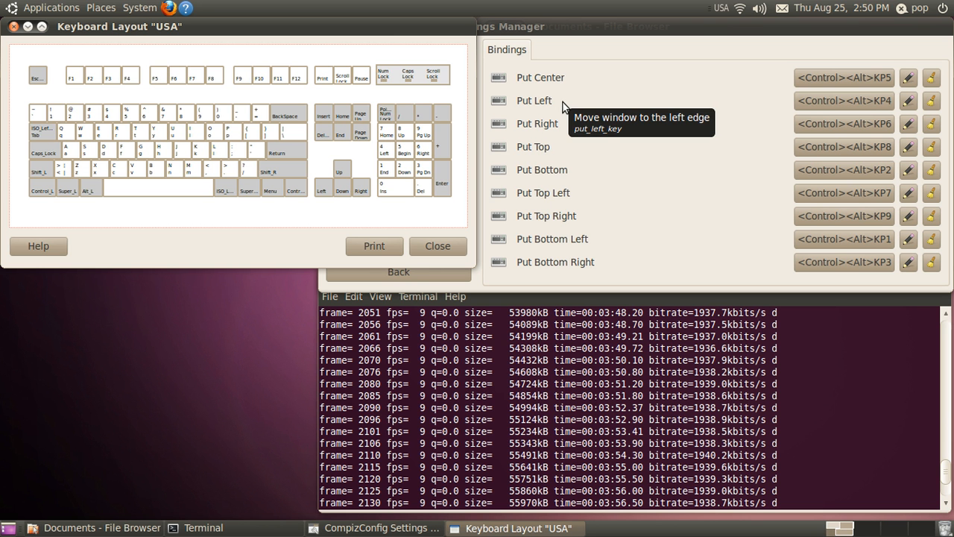
mouse_move(769, 116)
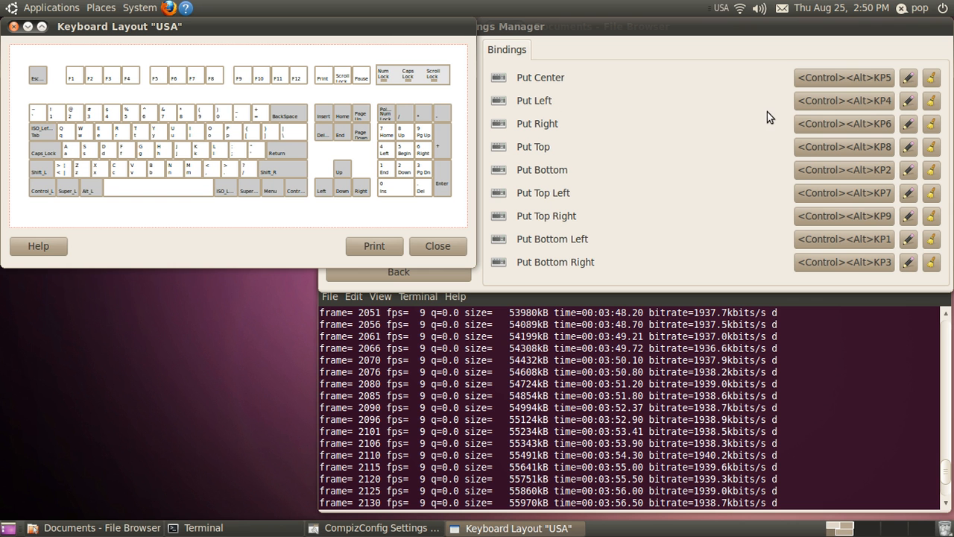
mouse_move(382, 156)
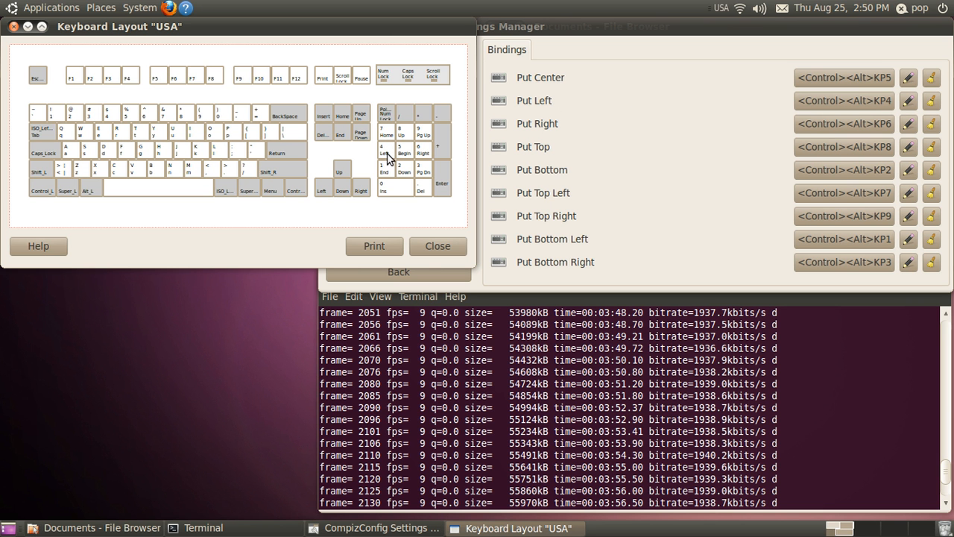
mouse_move(649, 142)
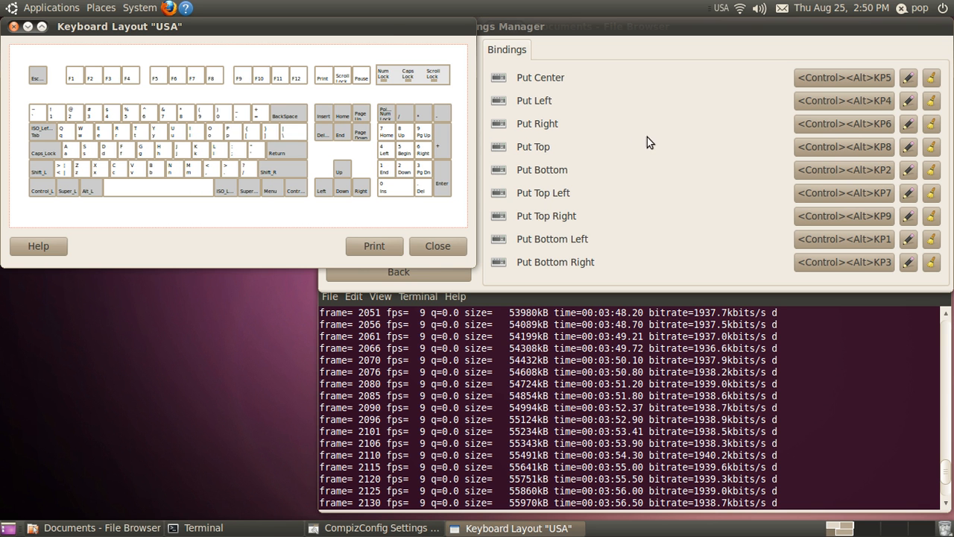
mouse_move(774, 133)
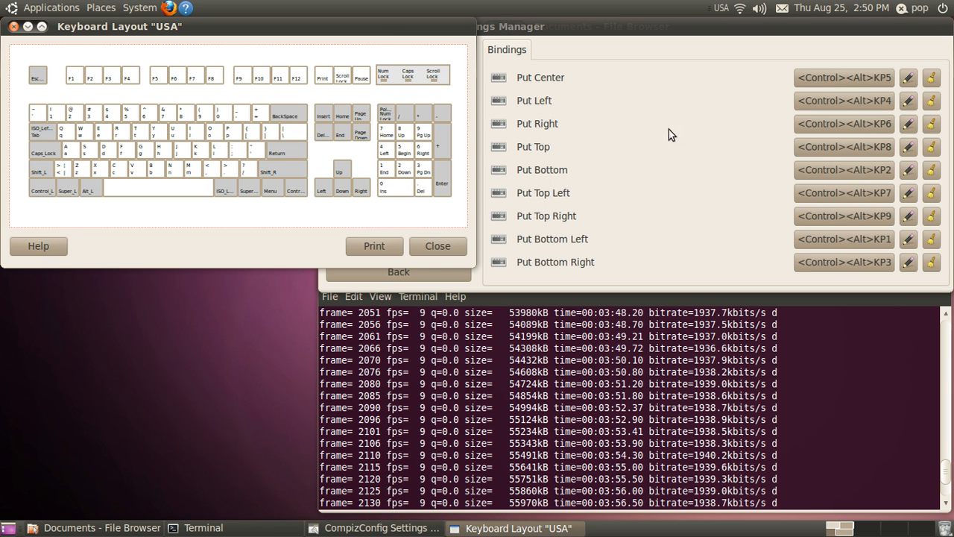
mouse_move(618, 252)
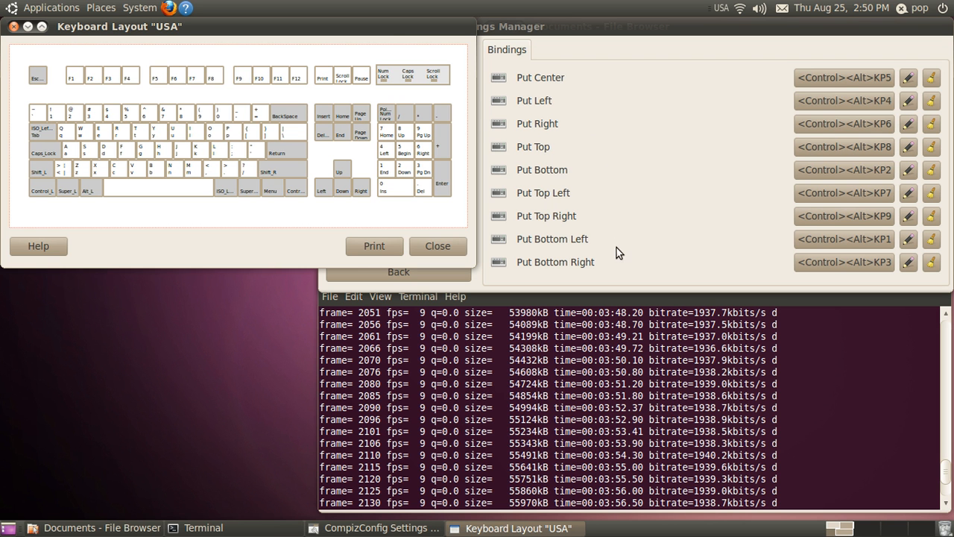
mouse_move(602, 84)
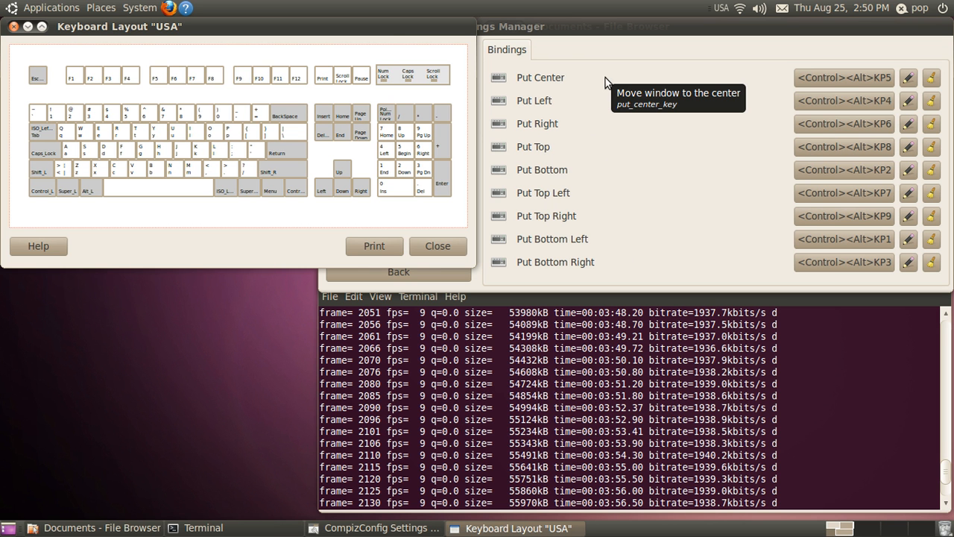
mouse_move(626, 70)
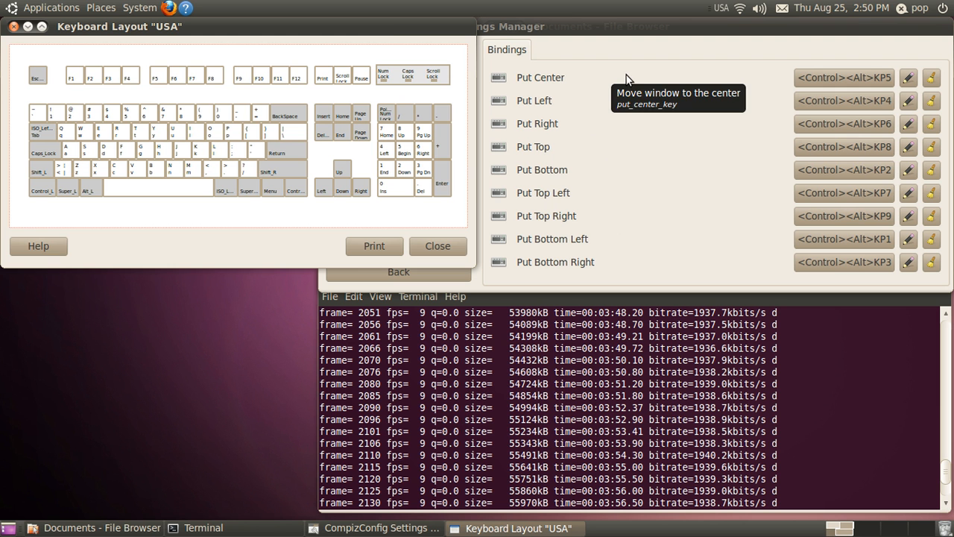
mouse_move(58, 89)
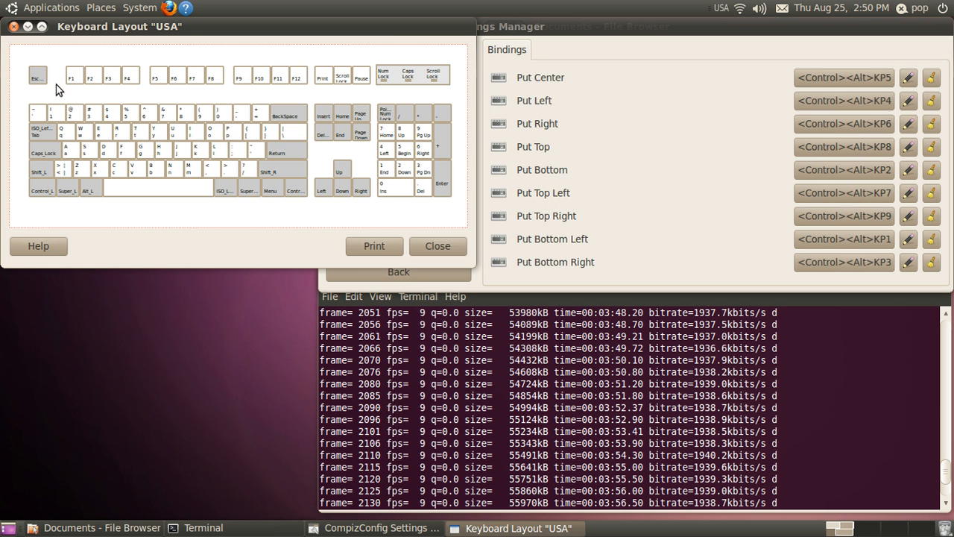
mouse_move(53, 119)
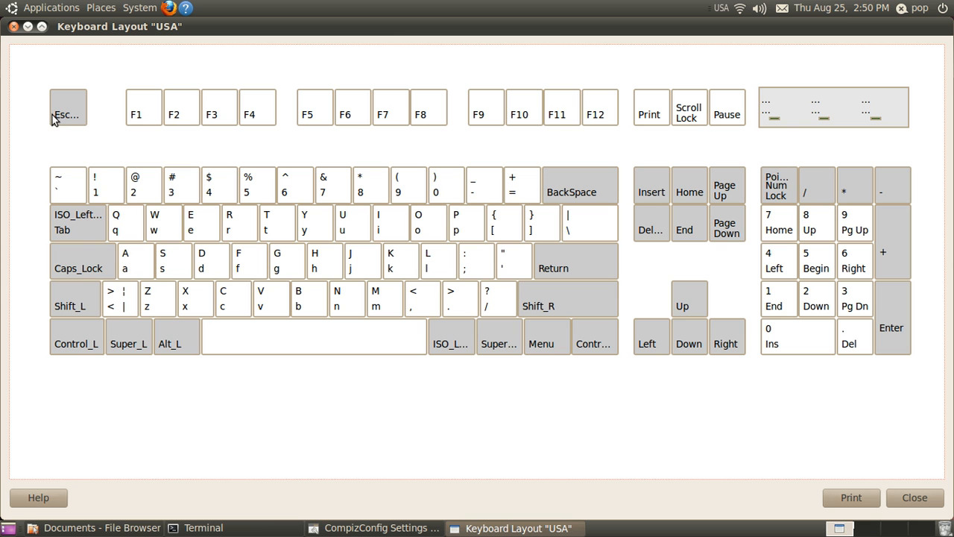
mouse_move(96, 173)
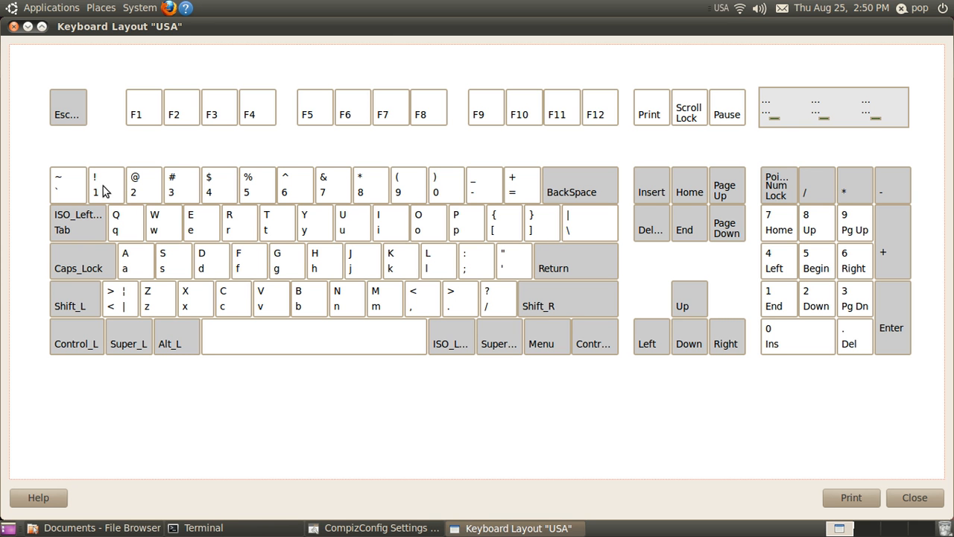
mouse_move(233, 194)
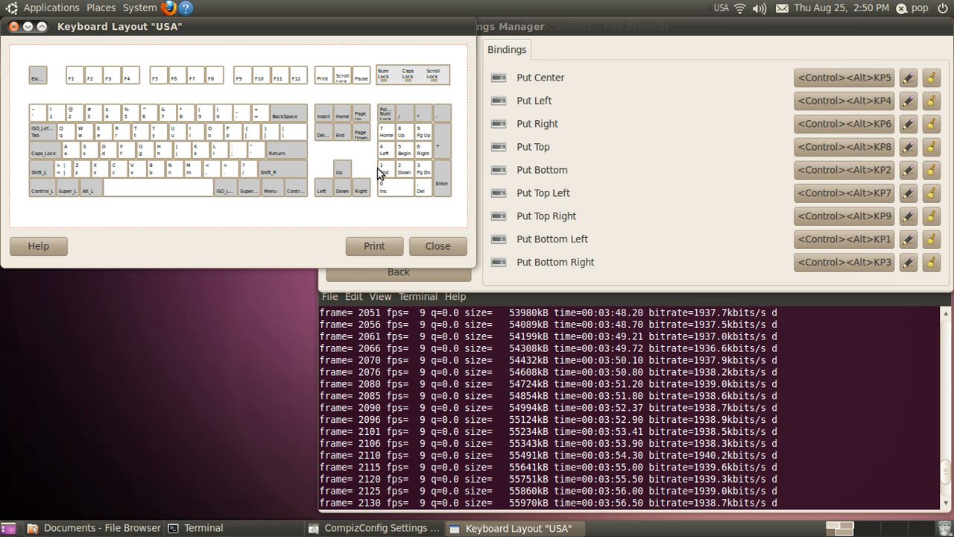
mouse_move(631, 114)
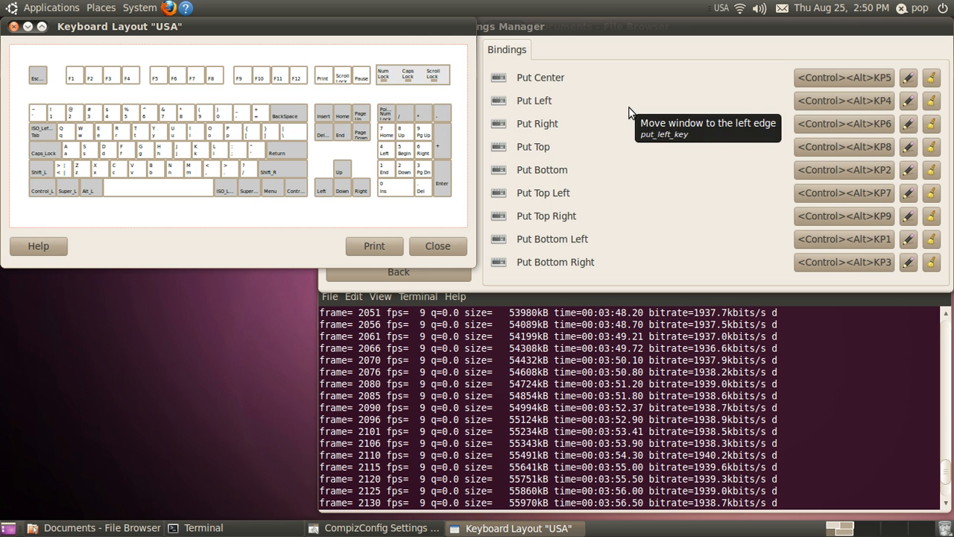
mouse_move(632, 86)
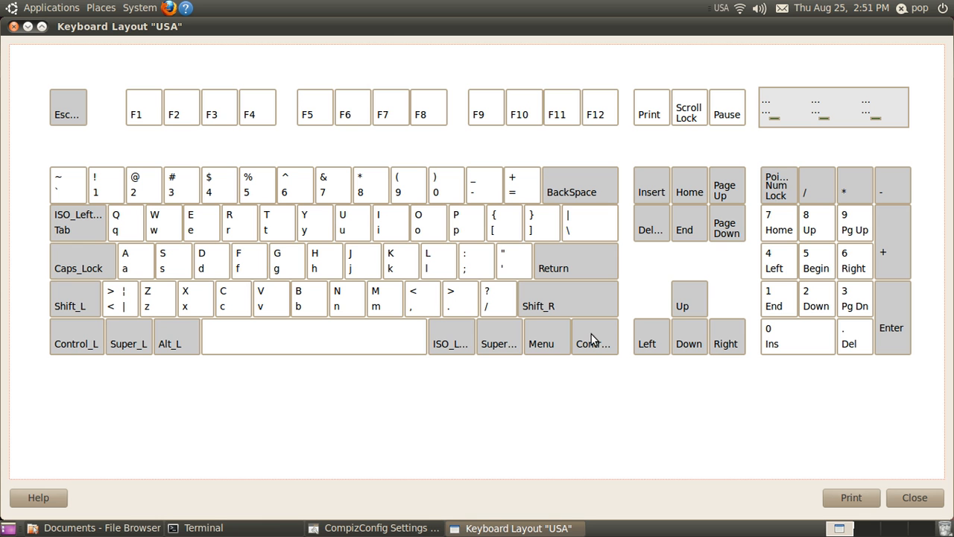
mouse_move(781, 228)
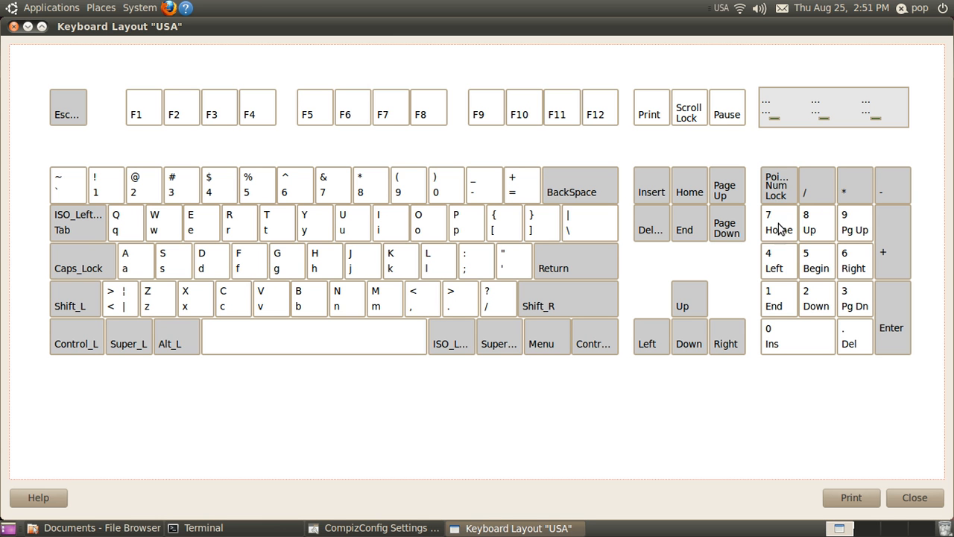
mouse_move(778, 220)
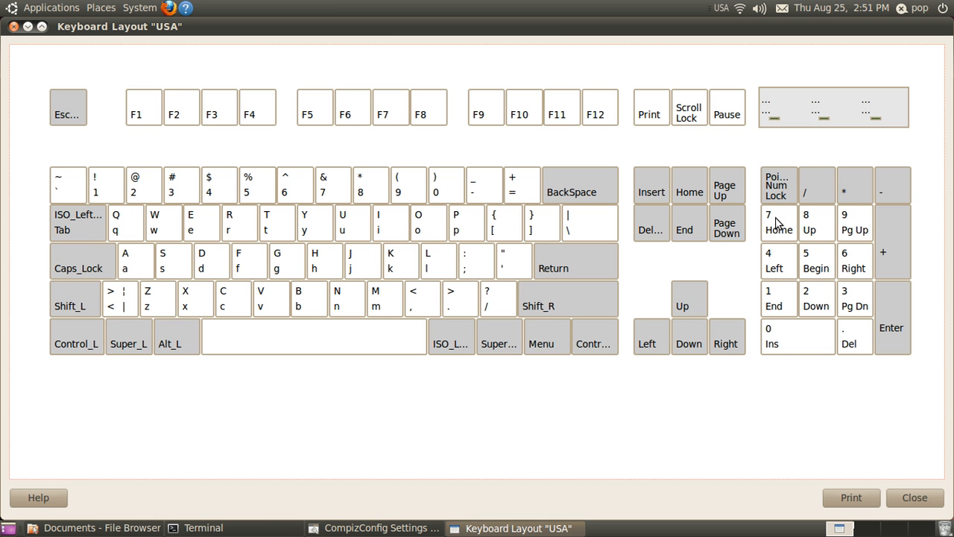
mouse_move(779, 268)
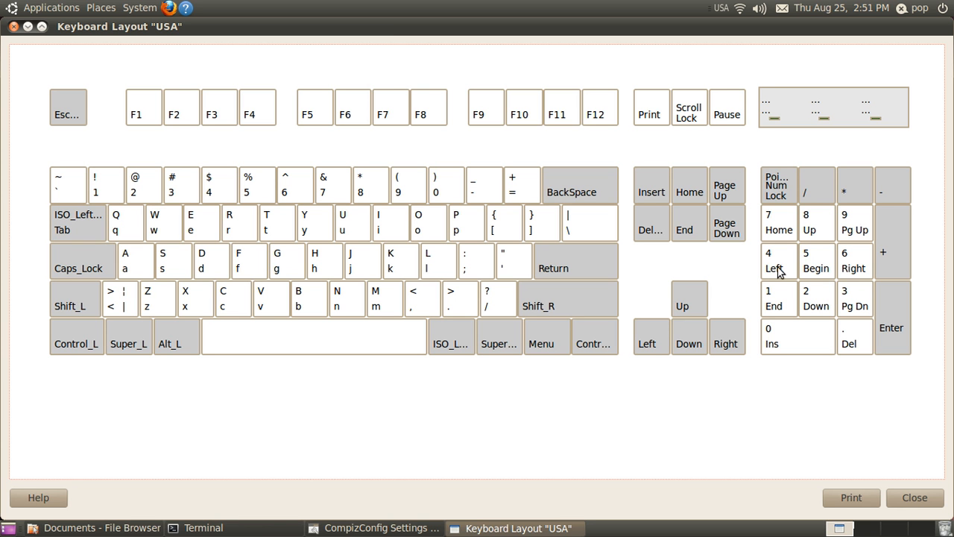
mouse_move(482, 185)
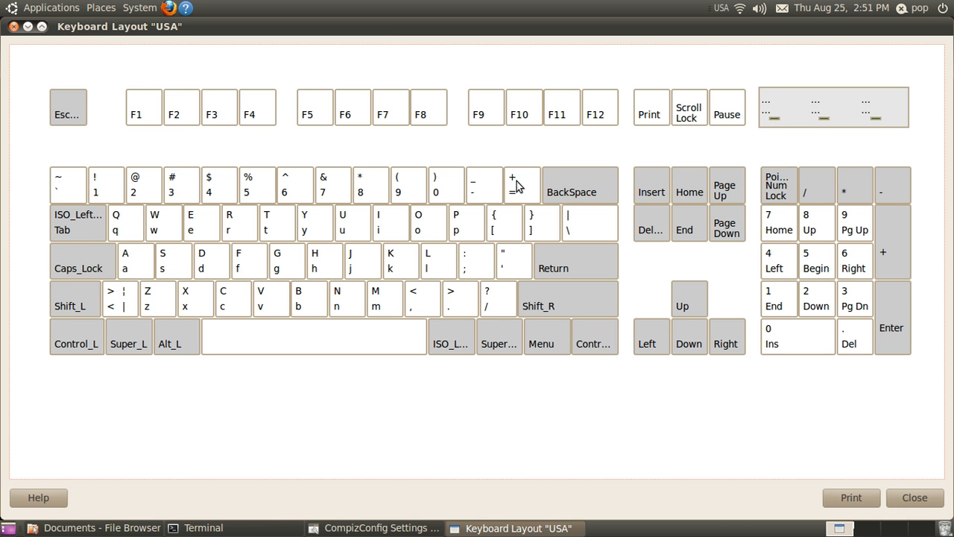
mouse_move(574, 188)
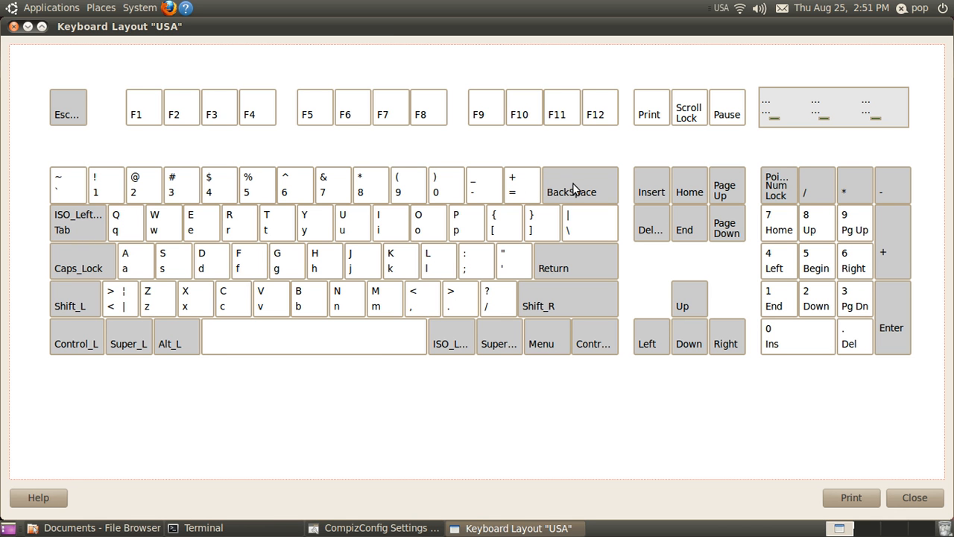
mouse_move(563, 195)
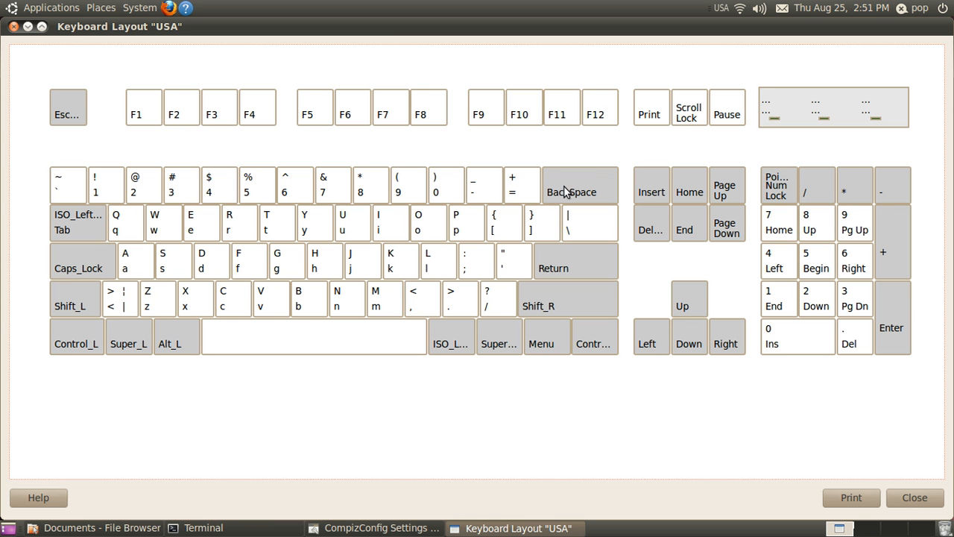
mouse_move(542, 226)
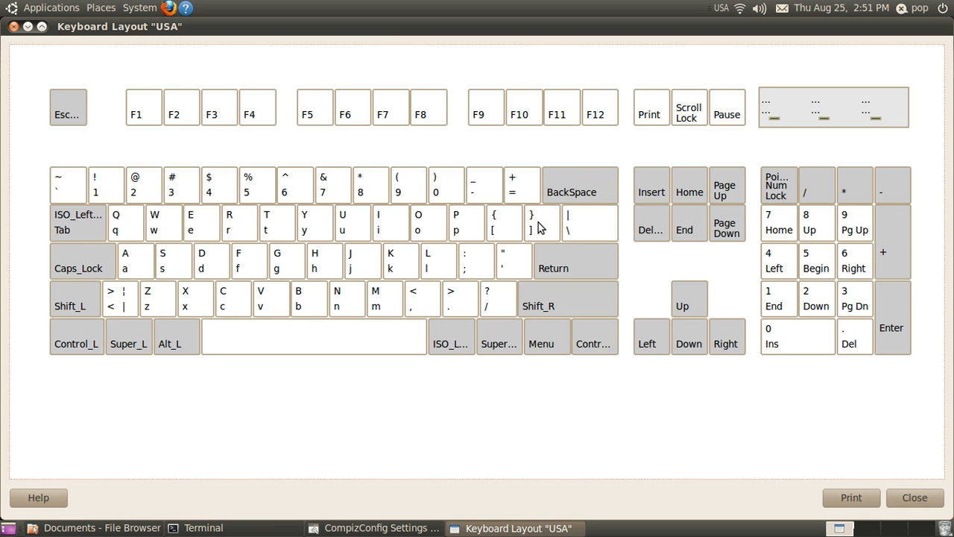
mouse_move(590, 232)
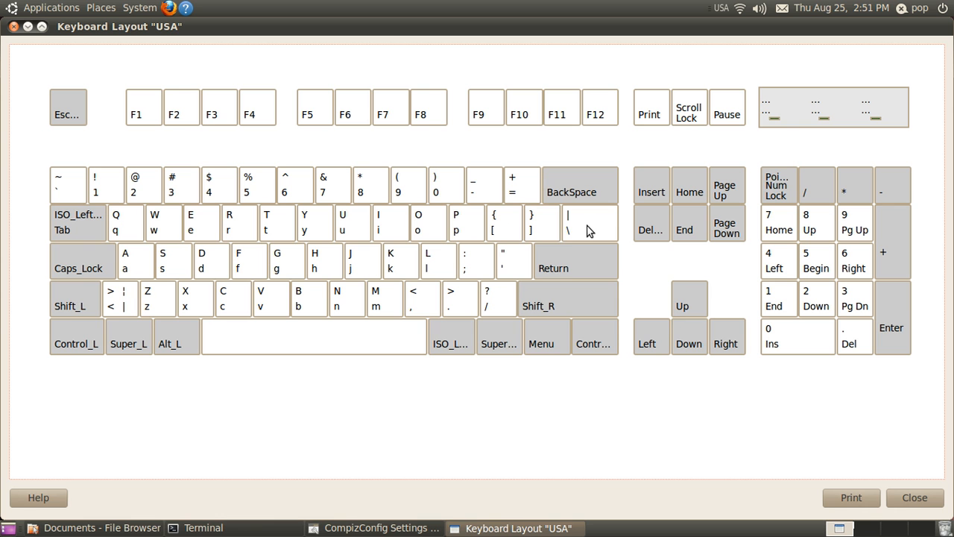
mouse_move(473, 261)
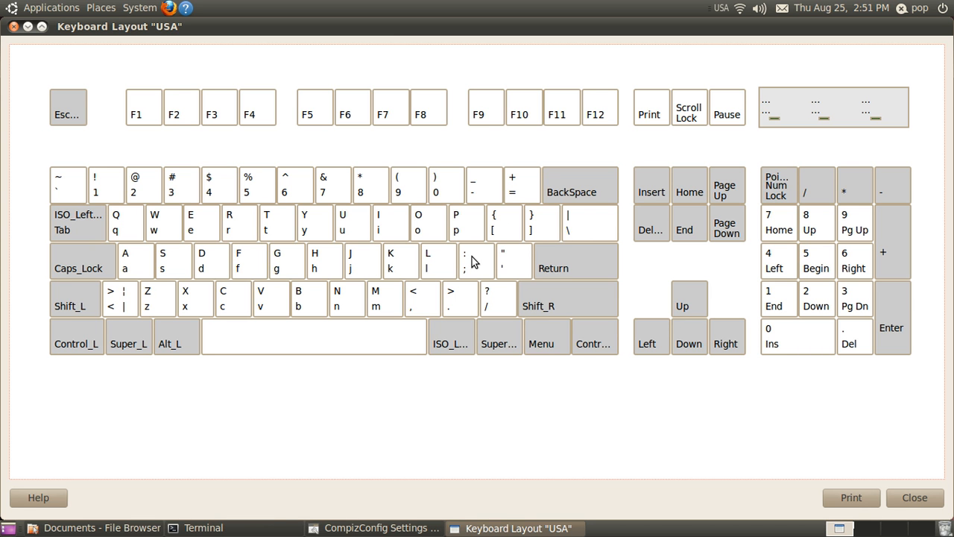
mouse_move(519, 261)
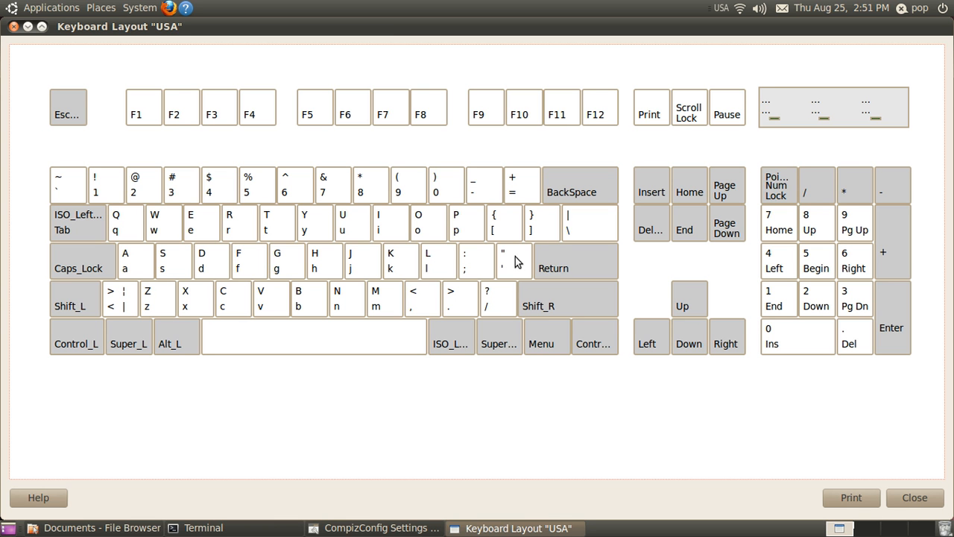
mouse_move(568, 265)
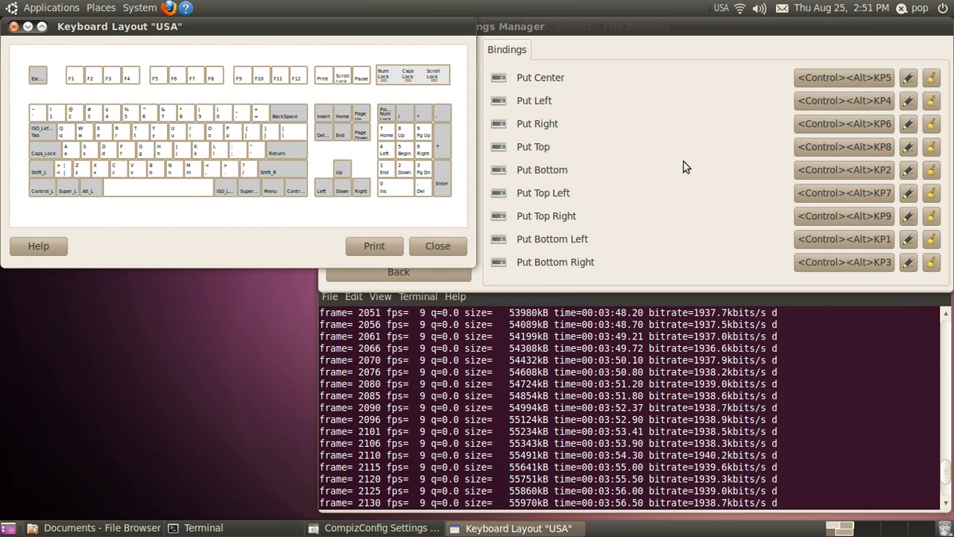
Rebind Put Center to Control+bracketright in place of Control+Alt+KP5.
left_click(844, 77)
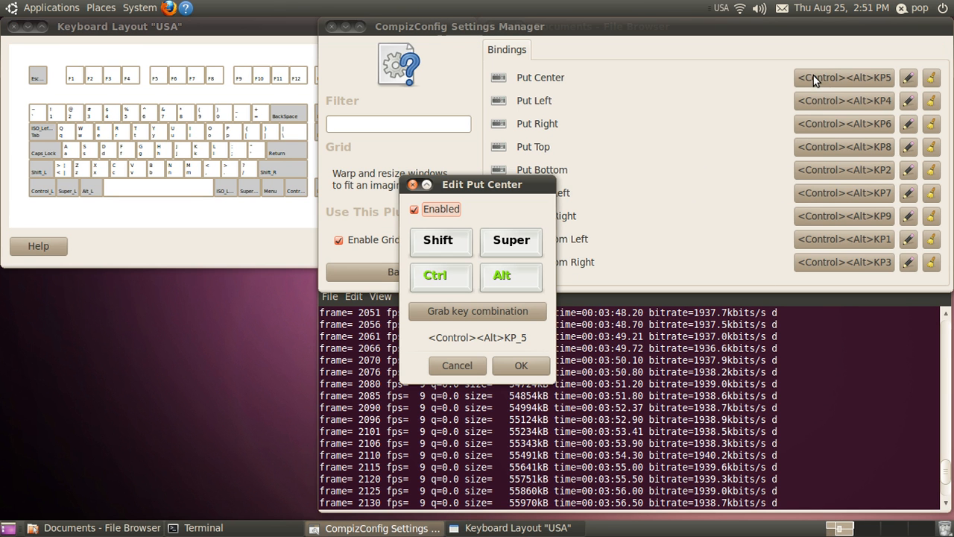
mouse_move(639, 149)
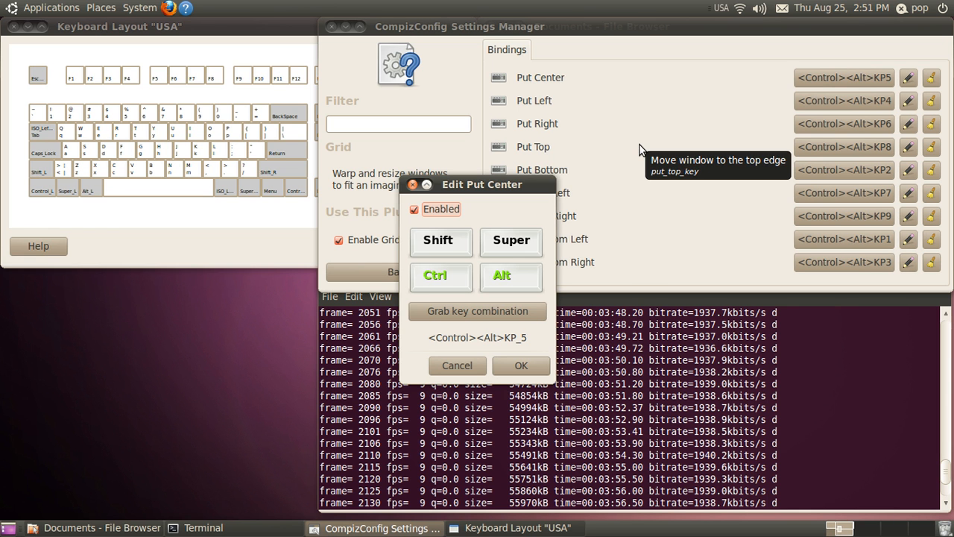
mouse_move(498, 313)
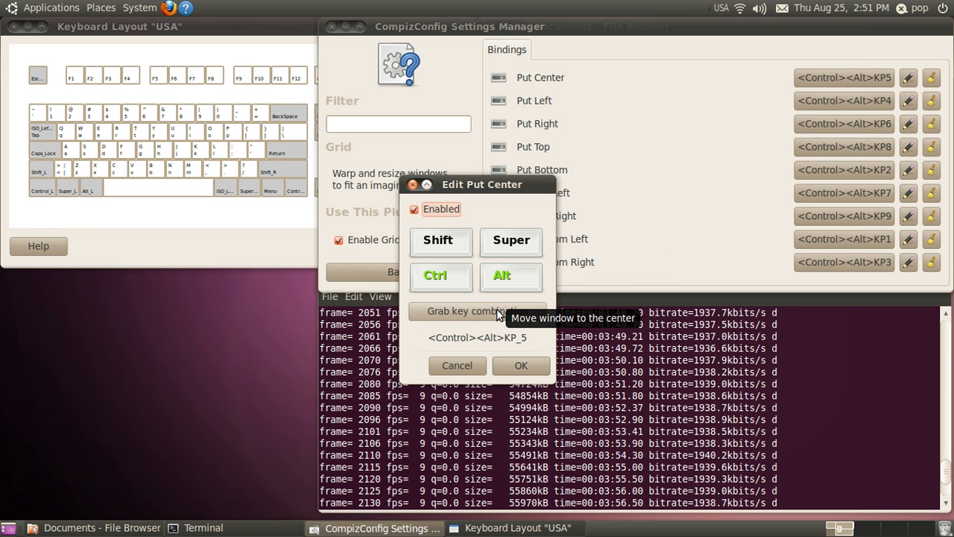
left_click(477, 310)
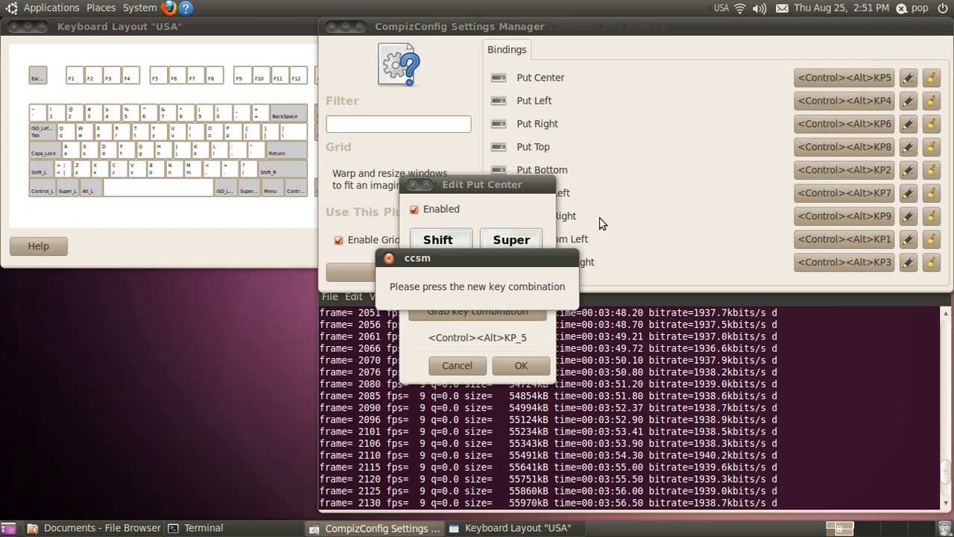
mouse_move(674, 168)
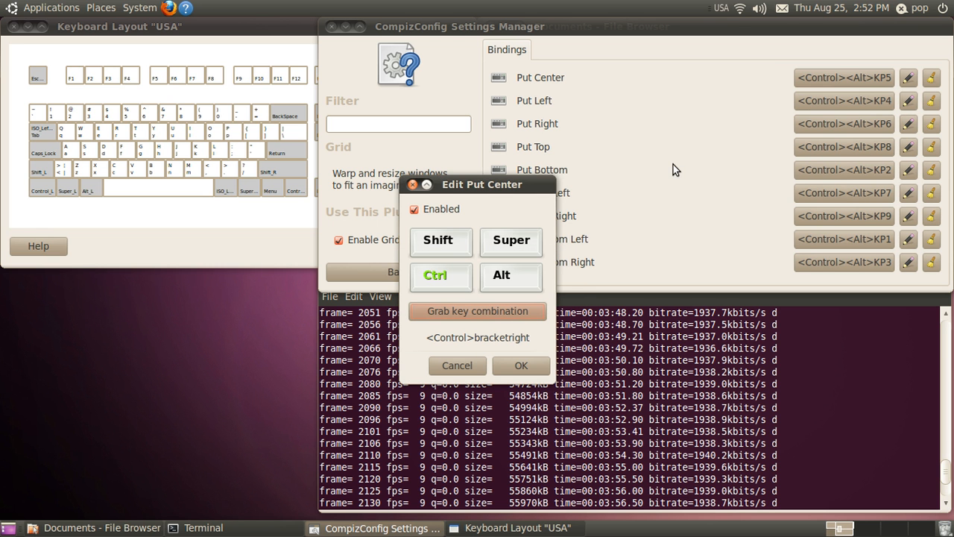
mouse_move(518, 360)
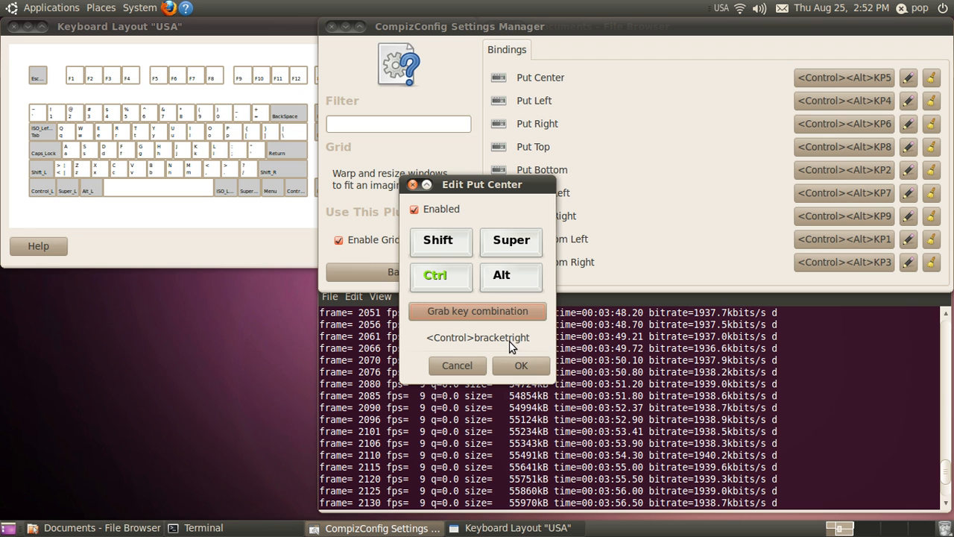
mouse_move(761, 84)
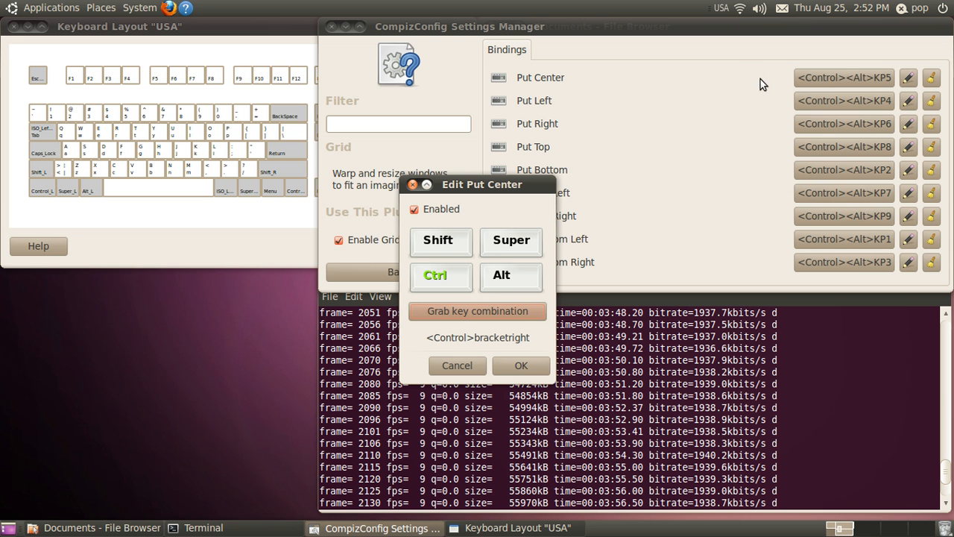
mouse_move(764, 83)
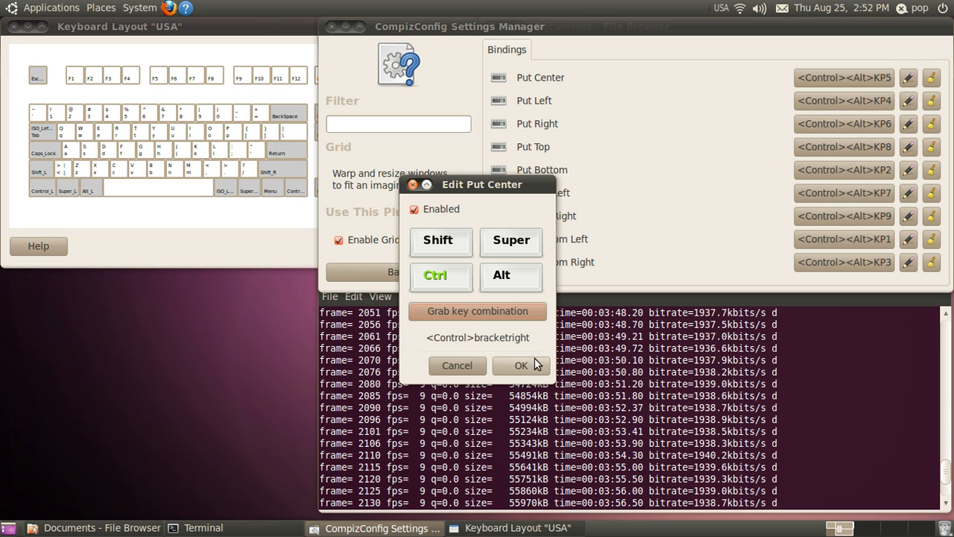
left_click(534, 365)
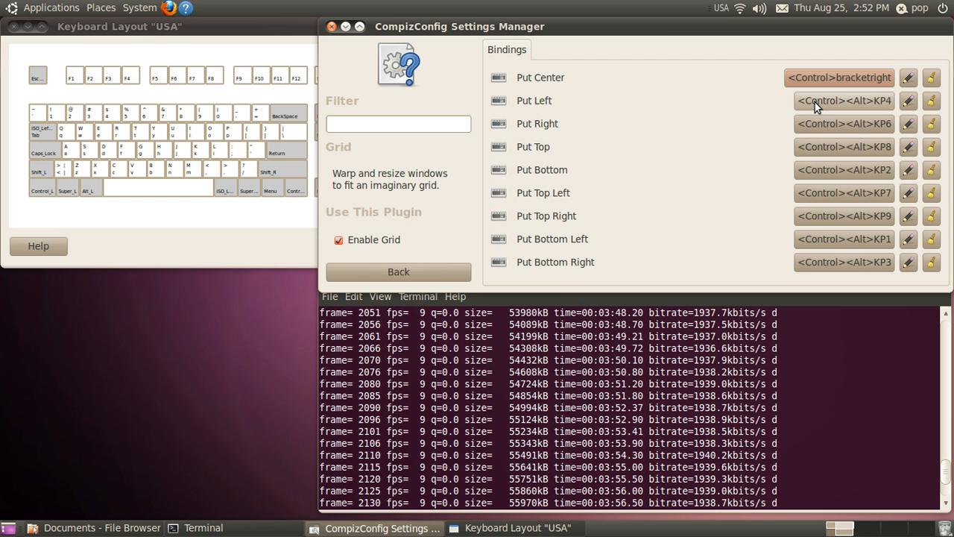
Rebind Put Left to Control+bracketleft in place of Control+Alt+KP4.
left_click(844, 98)
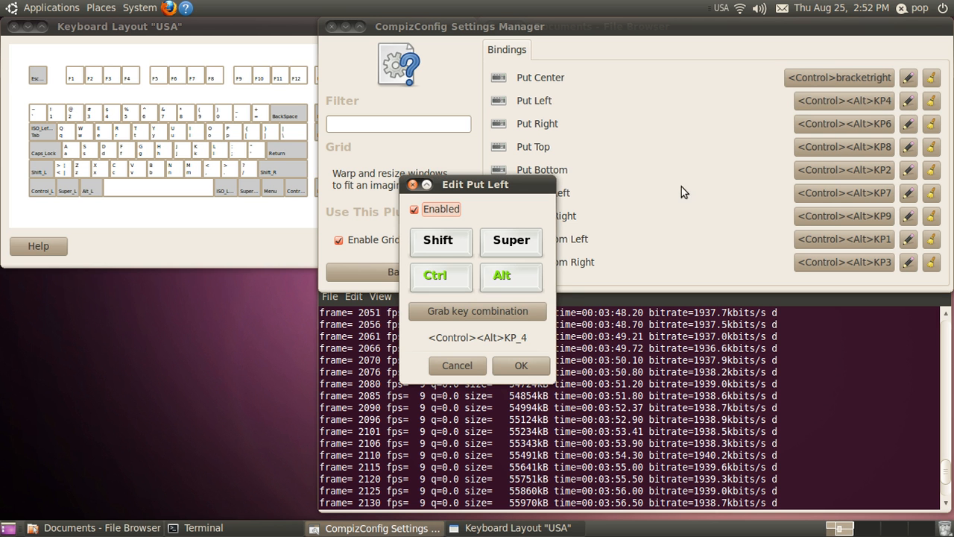
left_click(477, 312)
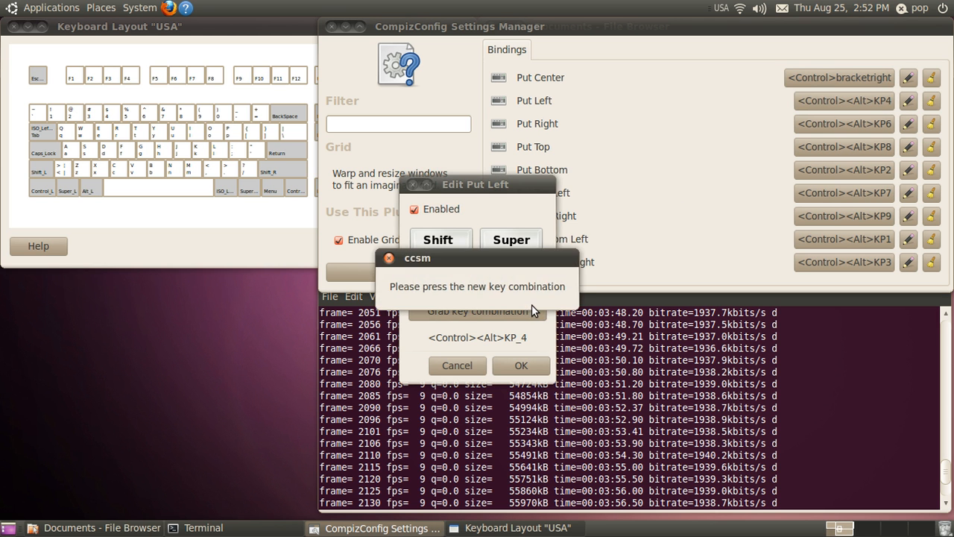
mouse_move(757, 172)
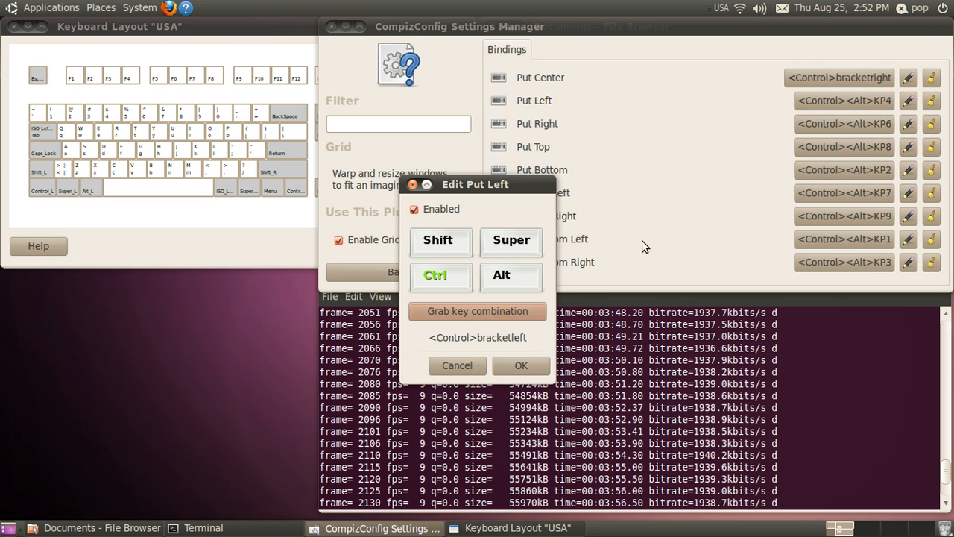
left_click(521, 365)
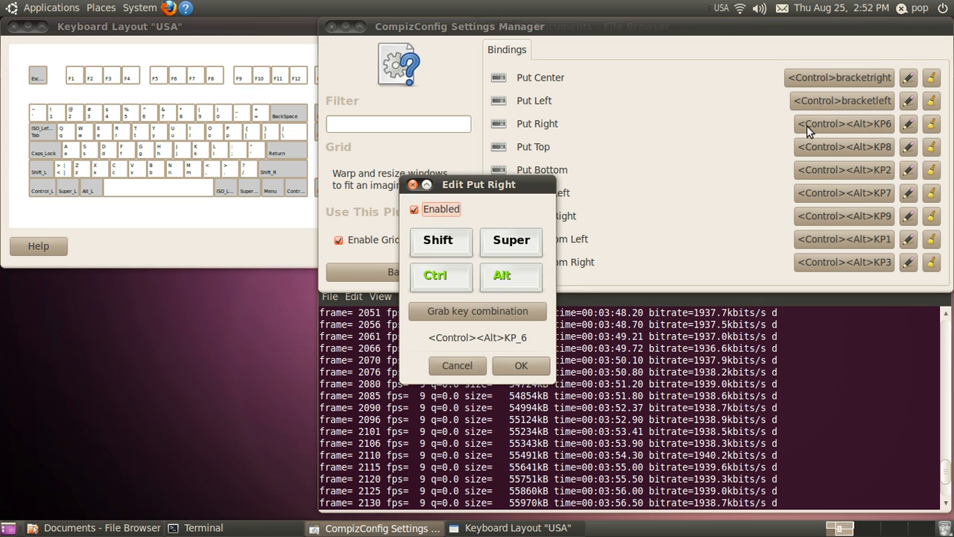
mouse_move(510, 304)
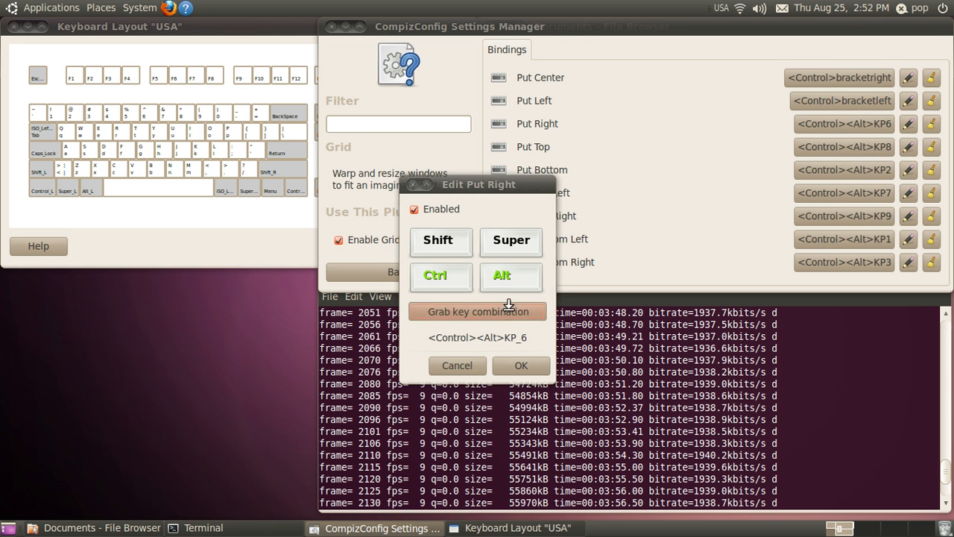
Rebind Put Right to Control+backslash in place of Control+Alt+KP6.
left_click(477, 311)
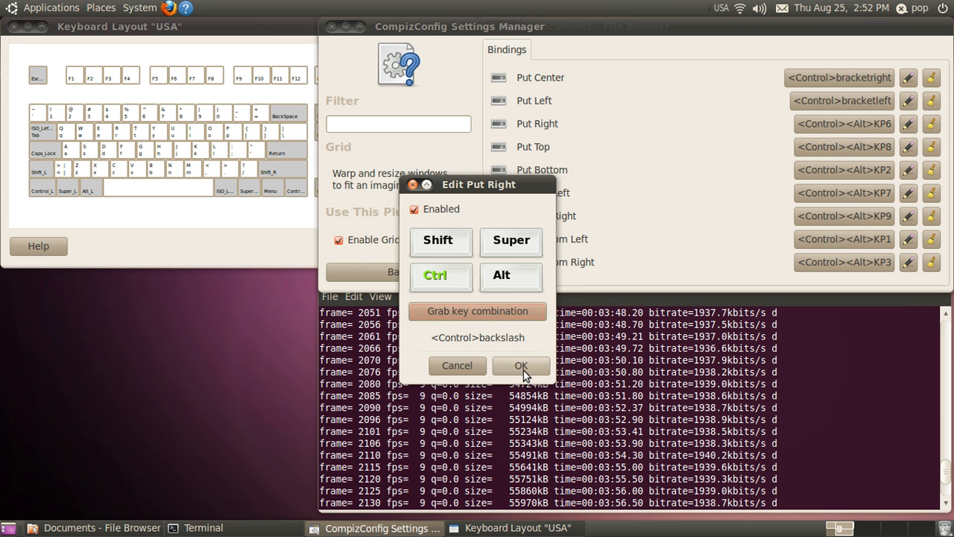
left_click(522, 365)
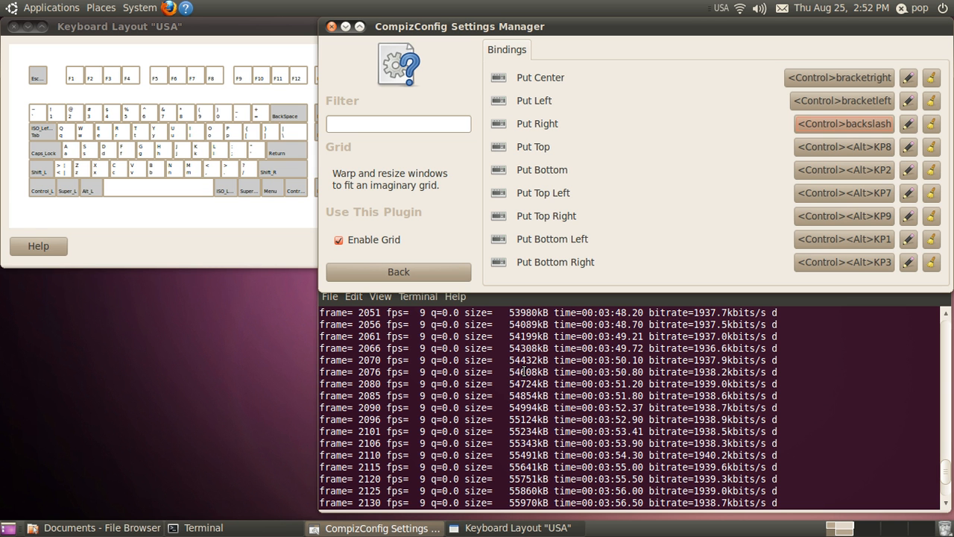
mouse_move(796, 156)
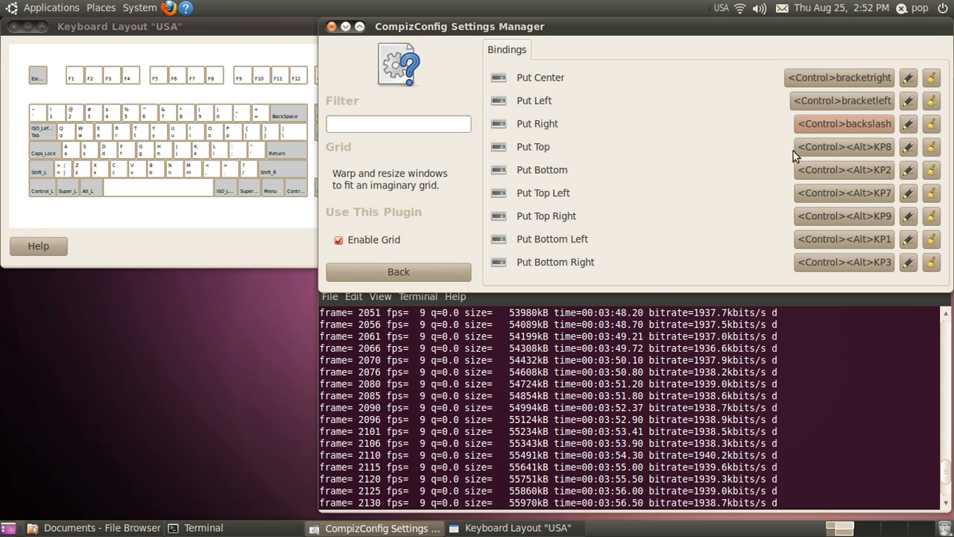
mouse_move(812, 152)
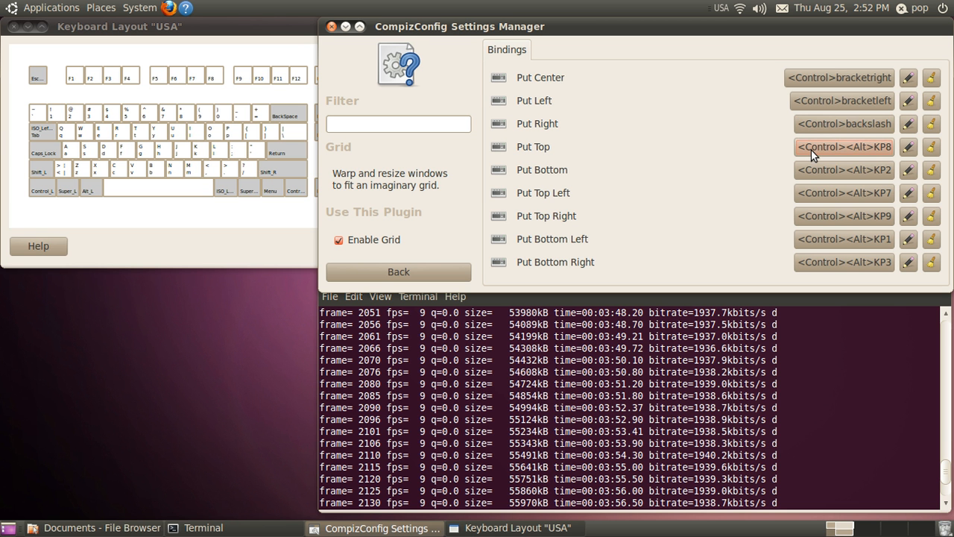
Capture Control+equal as the new Put Top combination, leaving it unconfirmed.
left_click(844, 146)
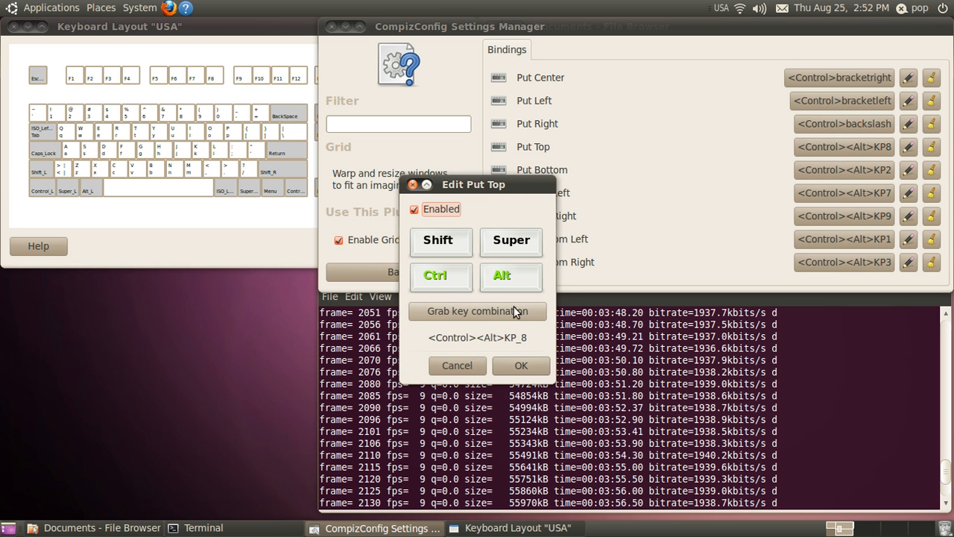
left_click(477, 311)
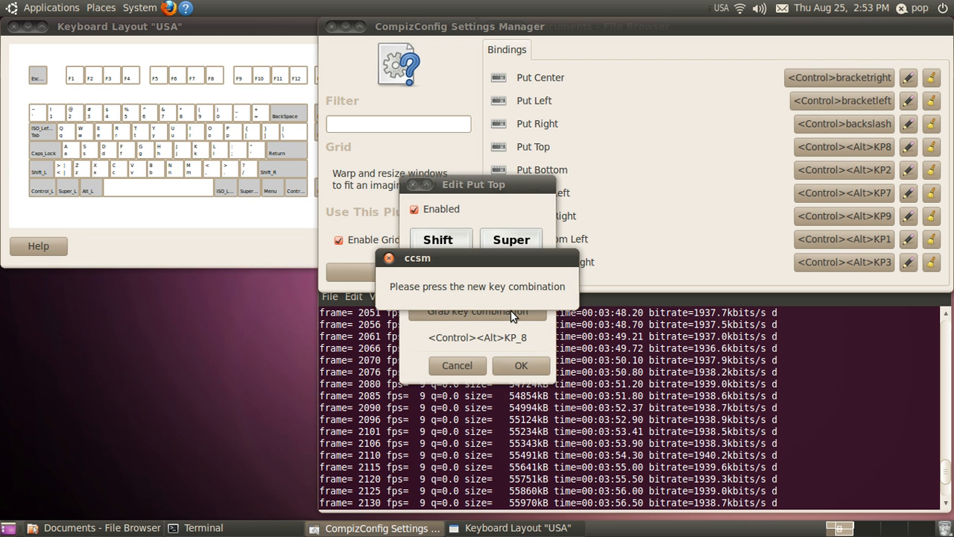
mouse_move(623, 267)
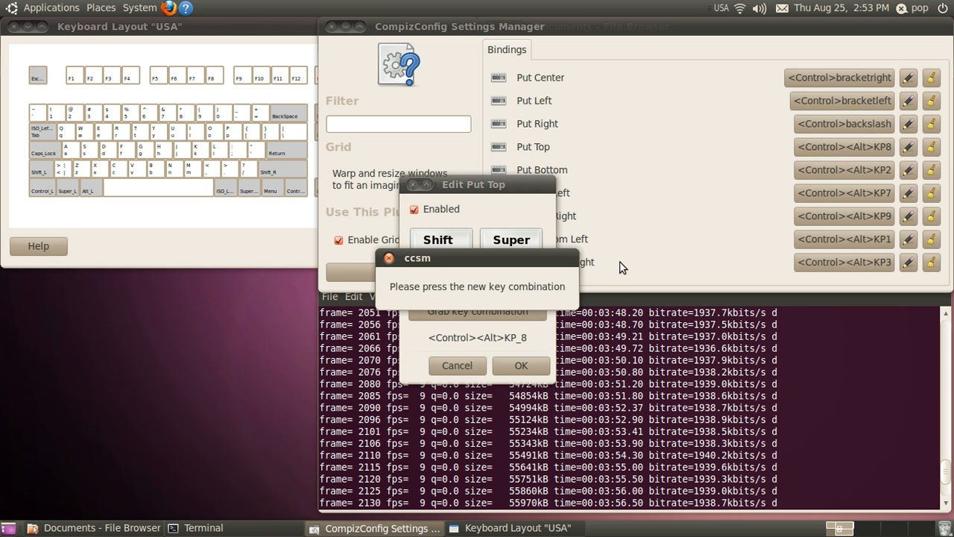
mouse_move(620, 266)
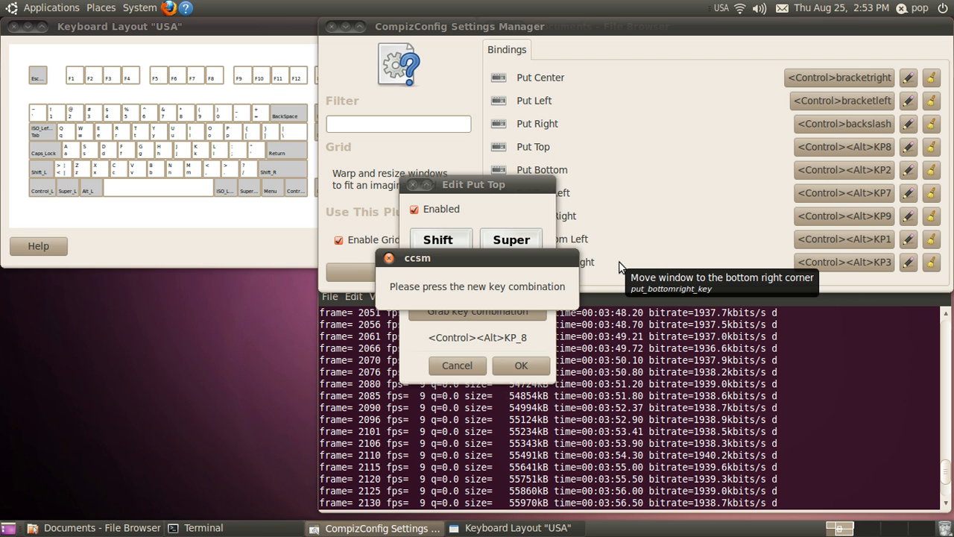
key("ctrl+equal")
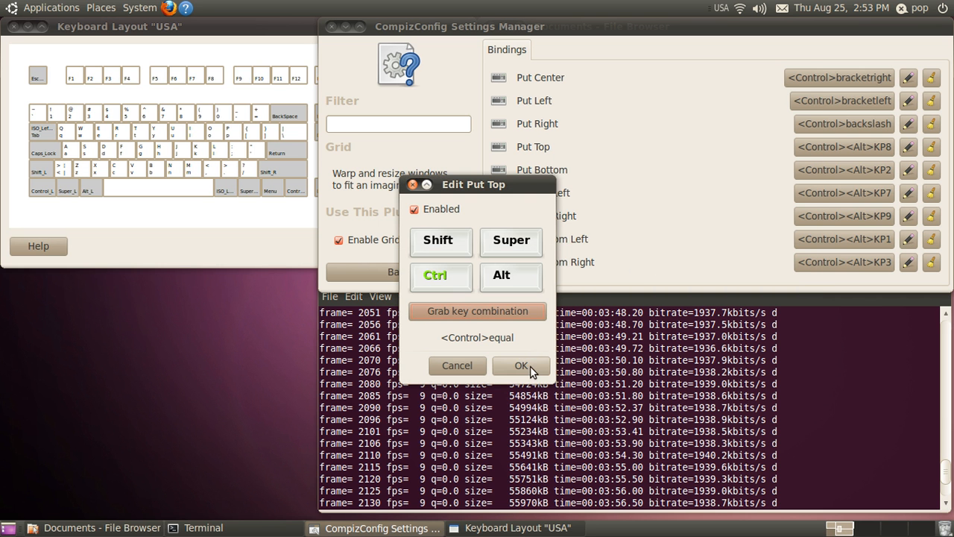
Confirm Put Top as Control+equal and bind Put Top Left to Control+minus.
left_click(520, 367)
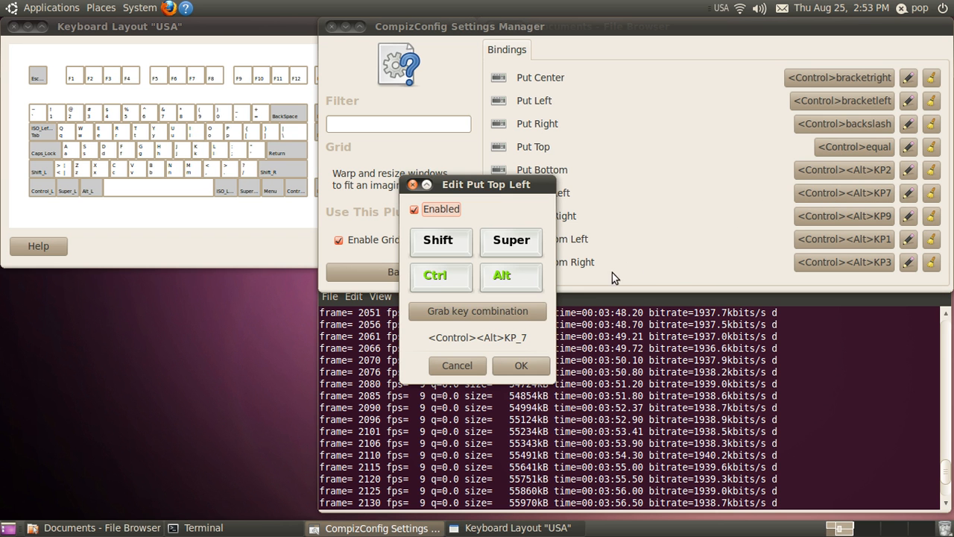
left_click(477, 311)
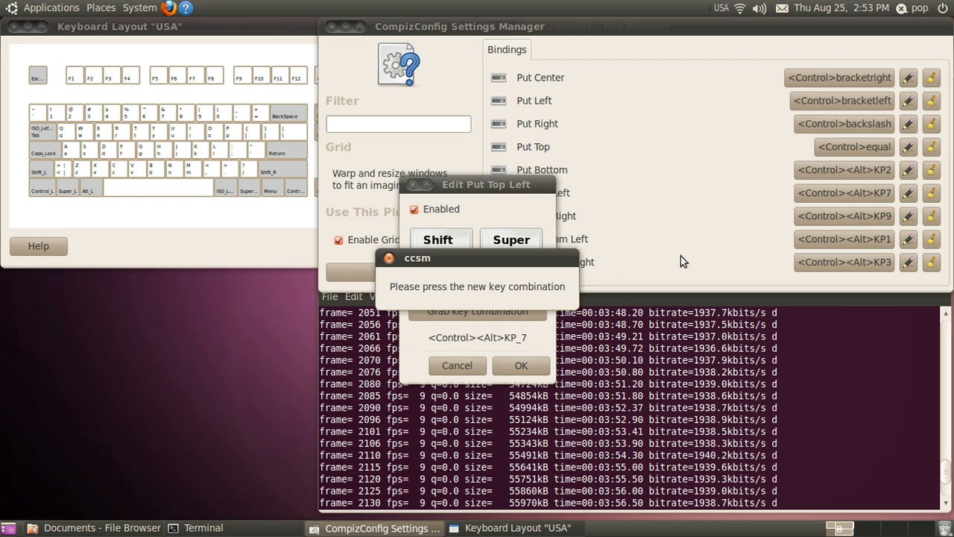
mouse_move(673, 201)
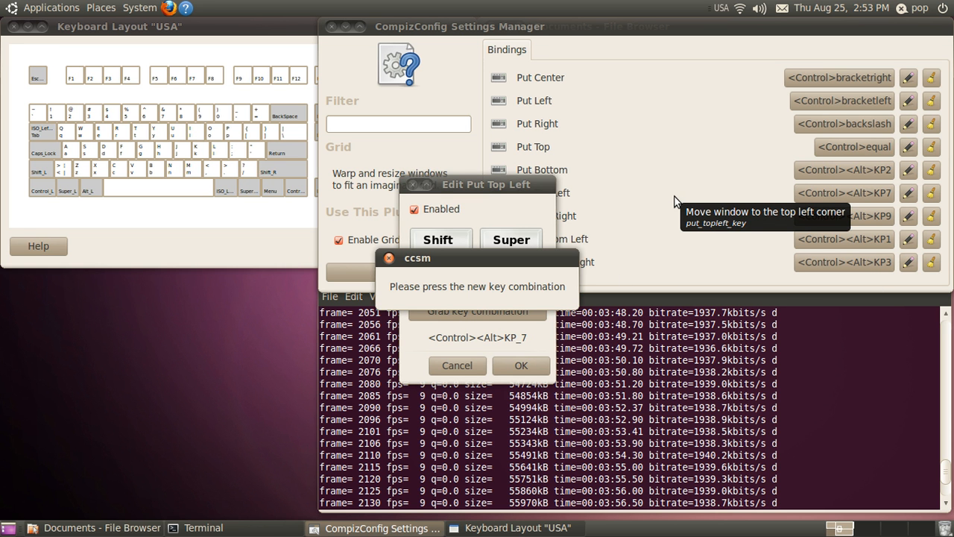
key("ctrl+minus")
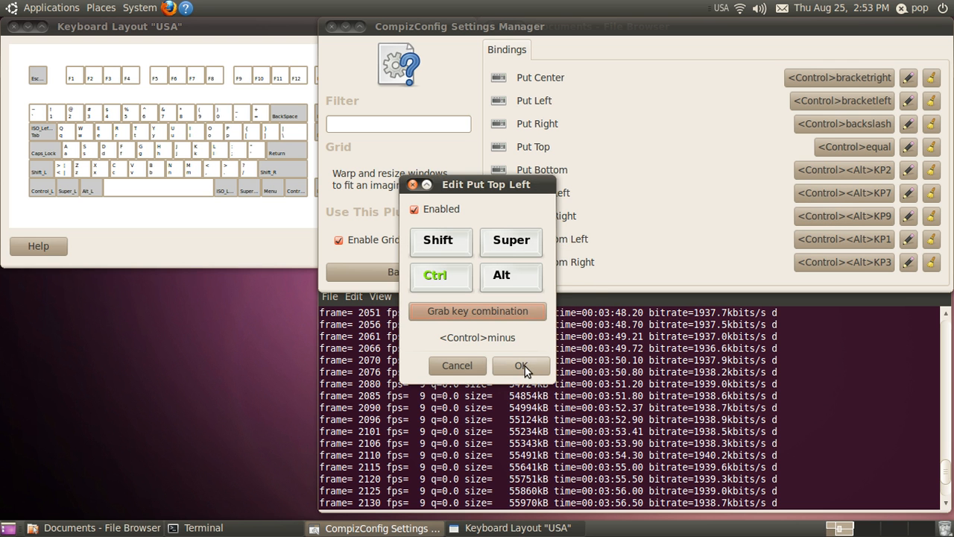
left_click(521, 365)
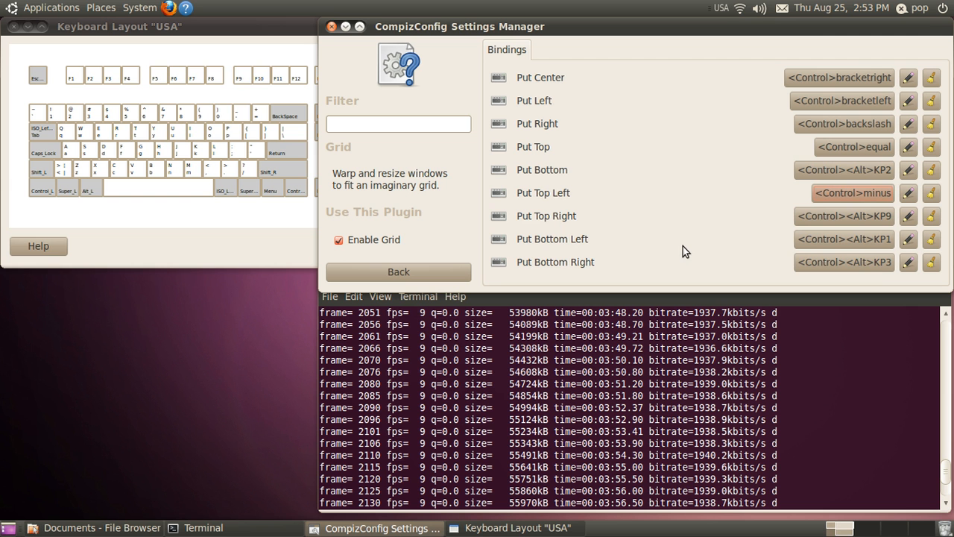
mouse_move(653, 203)
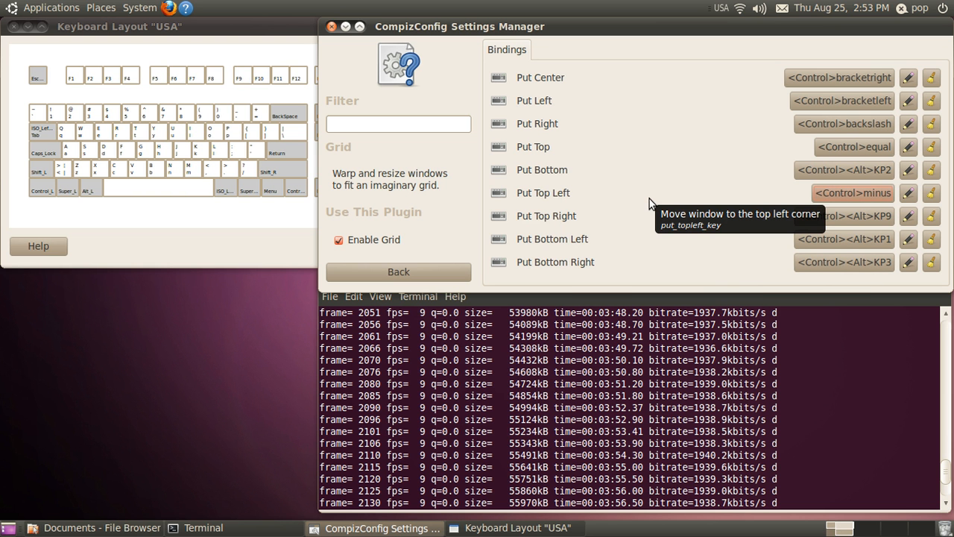
mouse_move(817, 218)
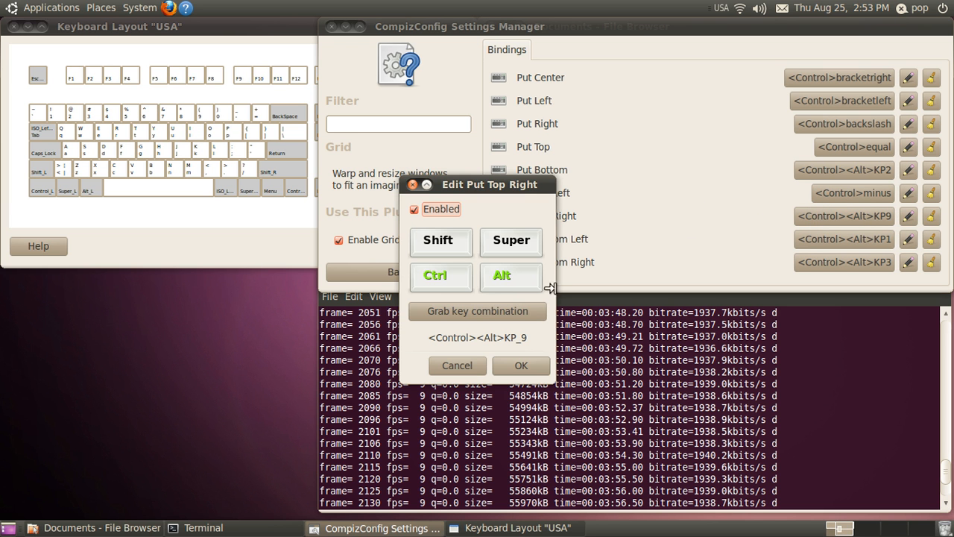
Rebind Put Top Right to Control+BackSpace.
left_click(477, 312)
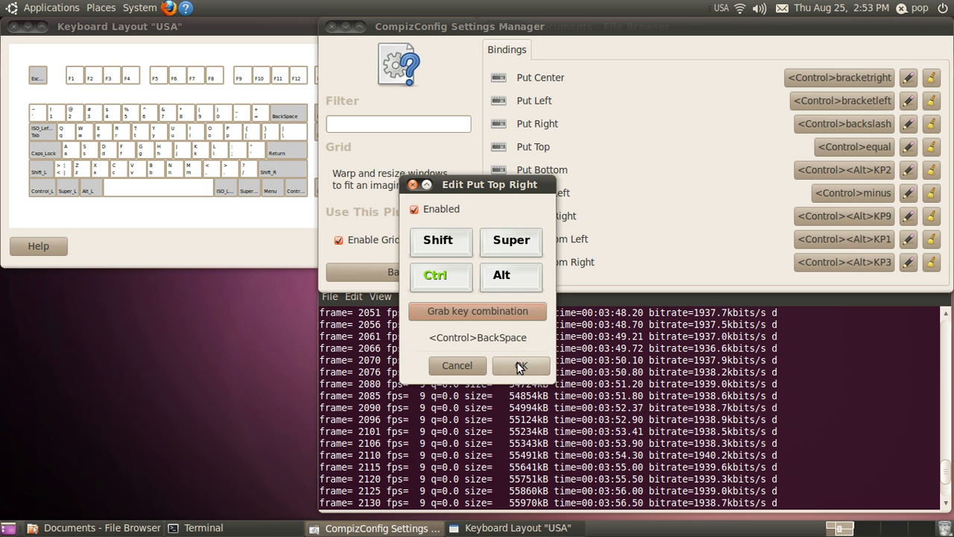
left_click(521, 366)
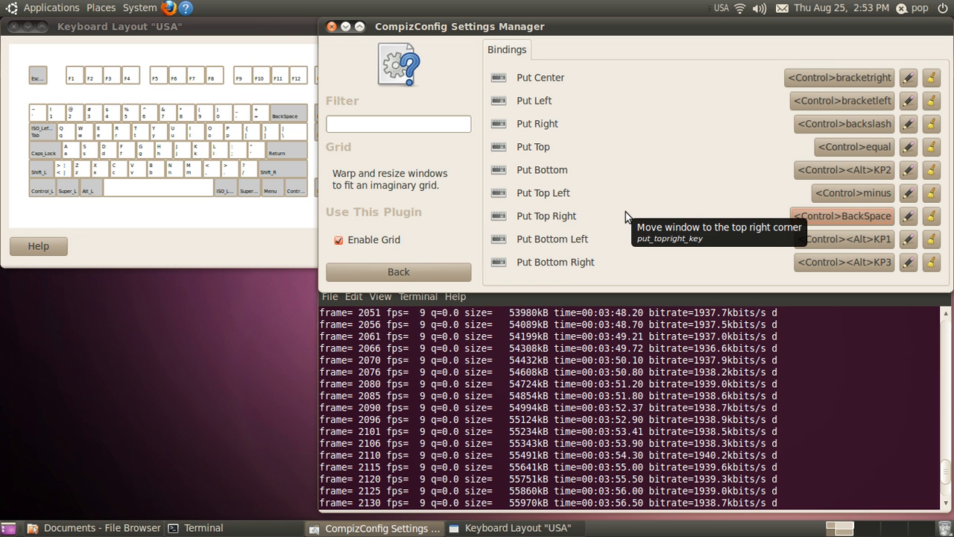
mouse_move(662, 100)
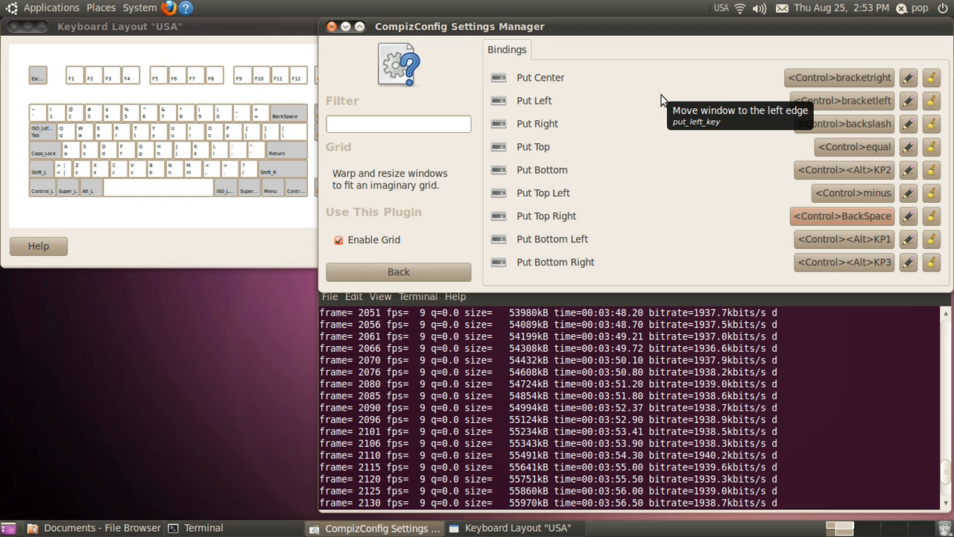
mouse_move(566, 88)
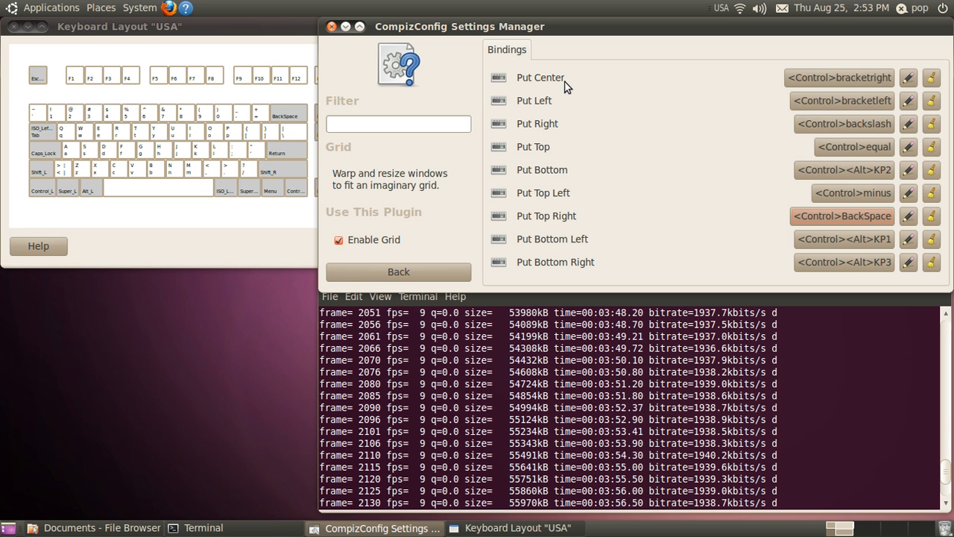
mouse_move(597, 97)
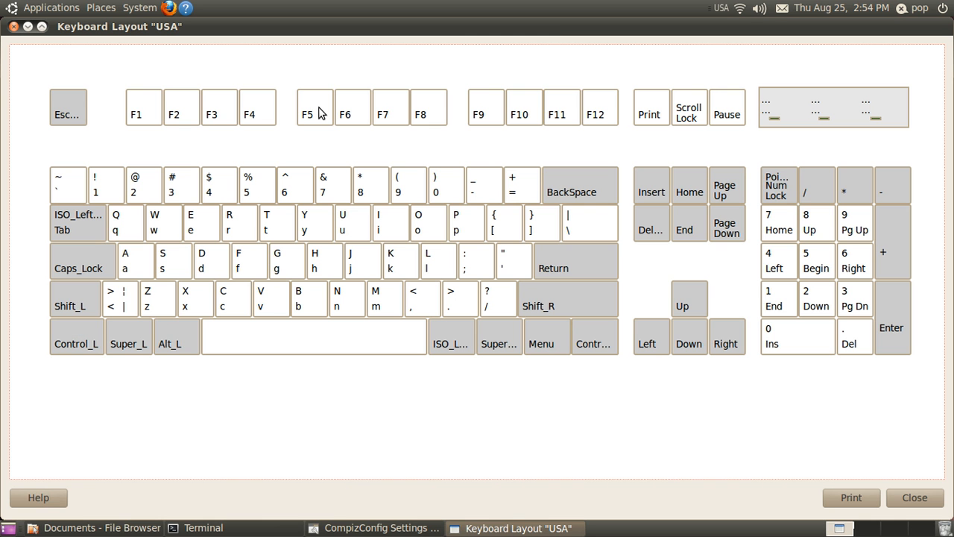
mouse_move(523, 185)
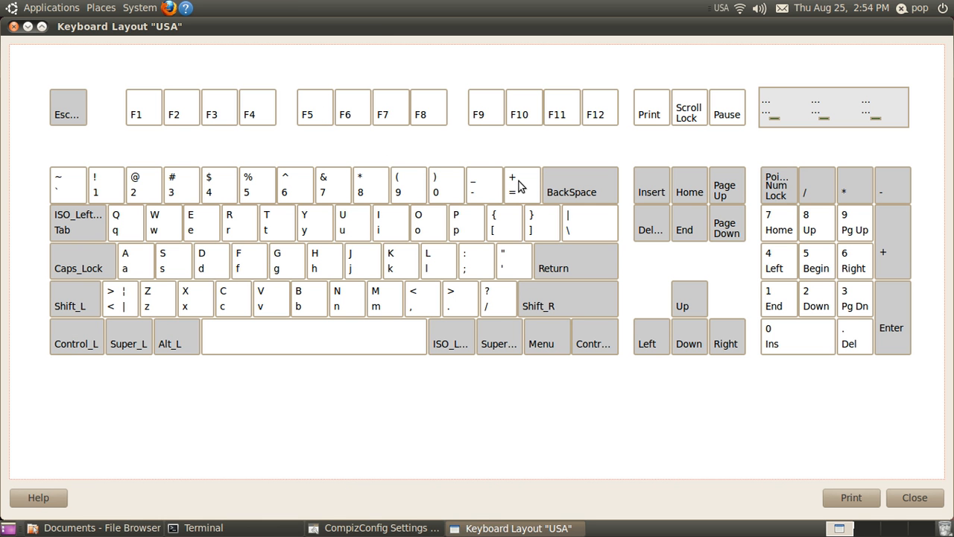
mouse_move(791, 223)
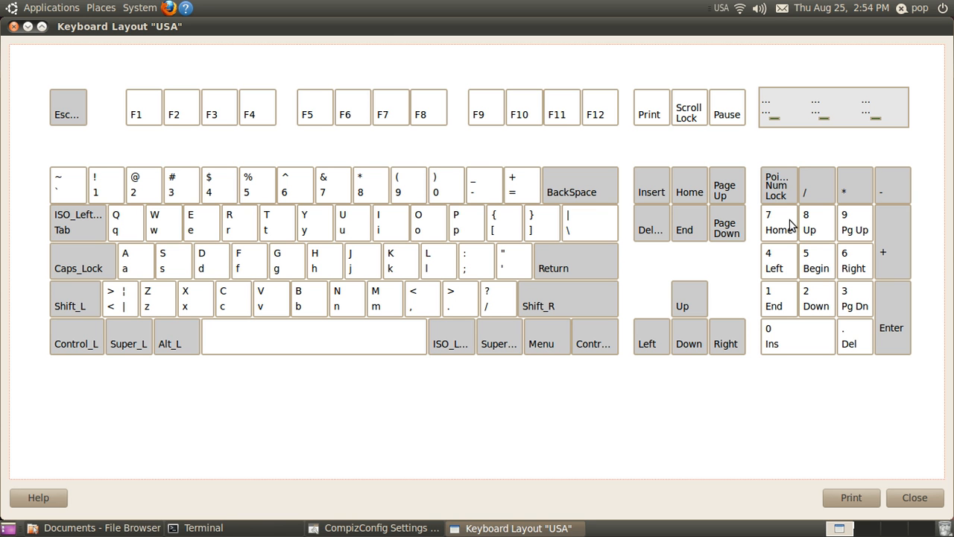
mouse_move(596, 339)
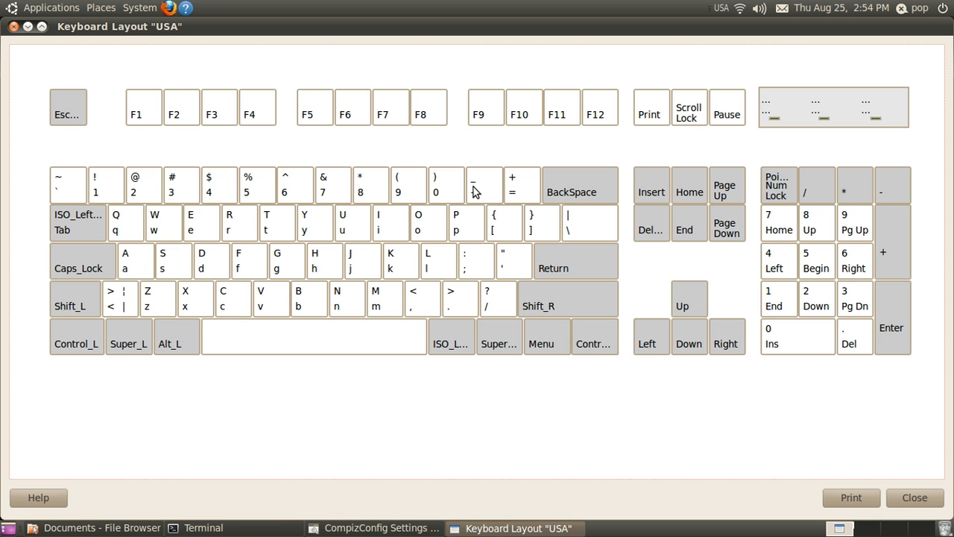
mouse_move(531, 188)
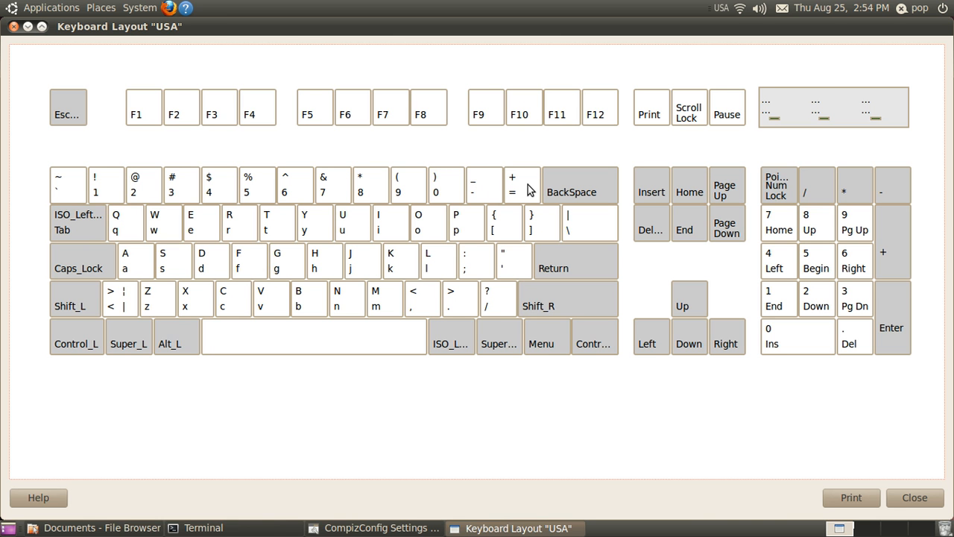
mouse_move(581, 184)
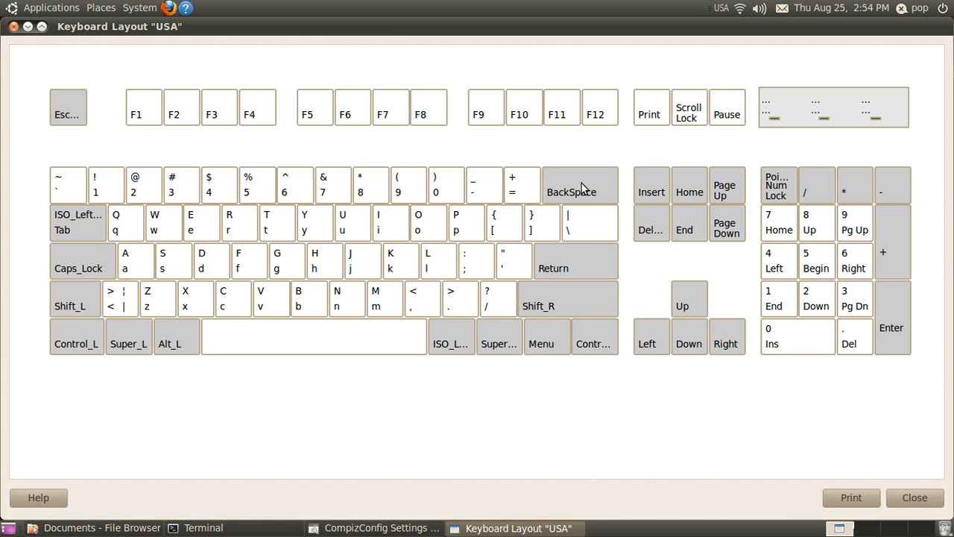
mouse_move(507, 229)
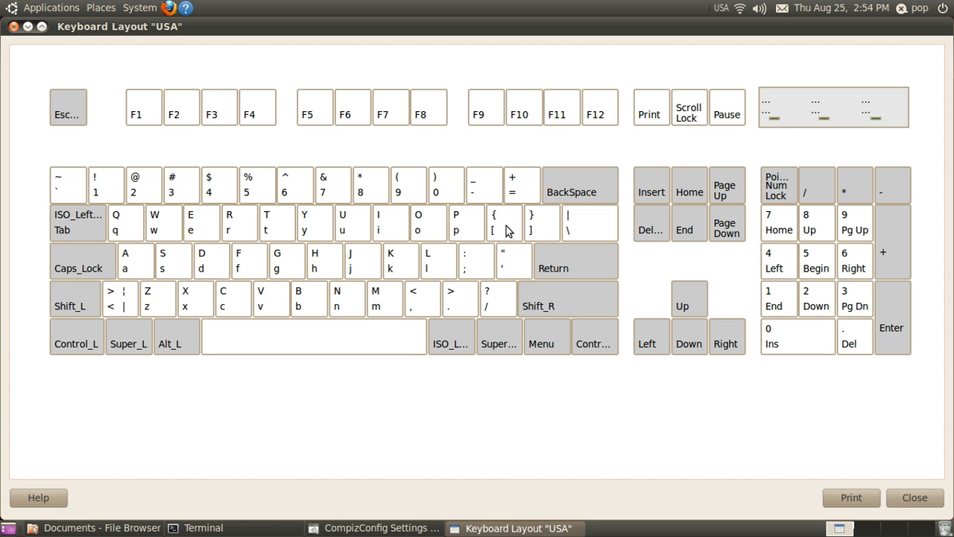
mouse_move(533, 233)
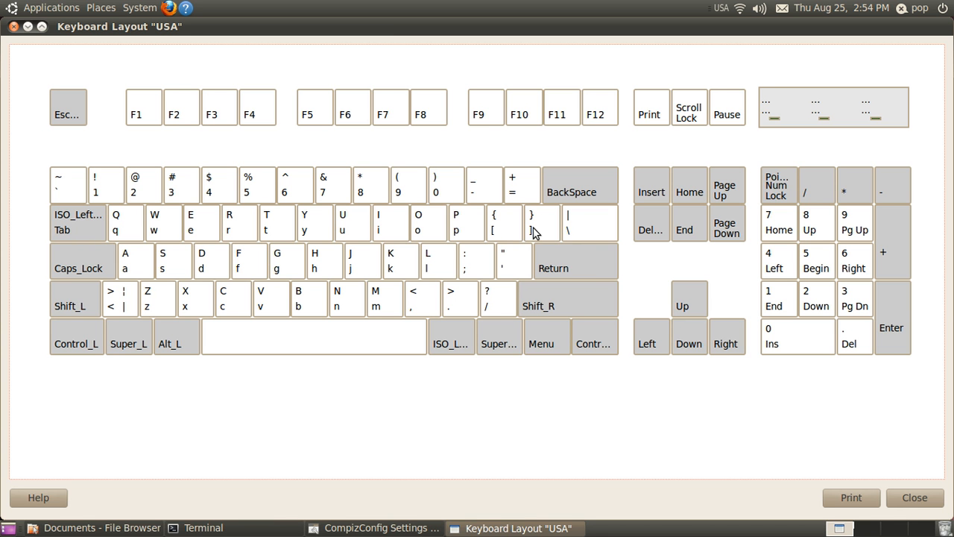
mouse_move(474, 269)
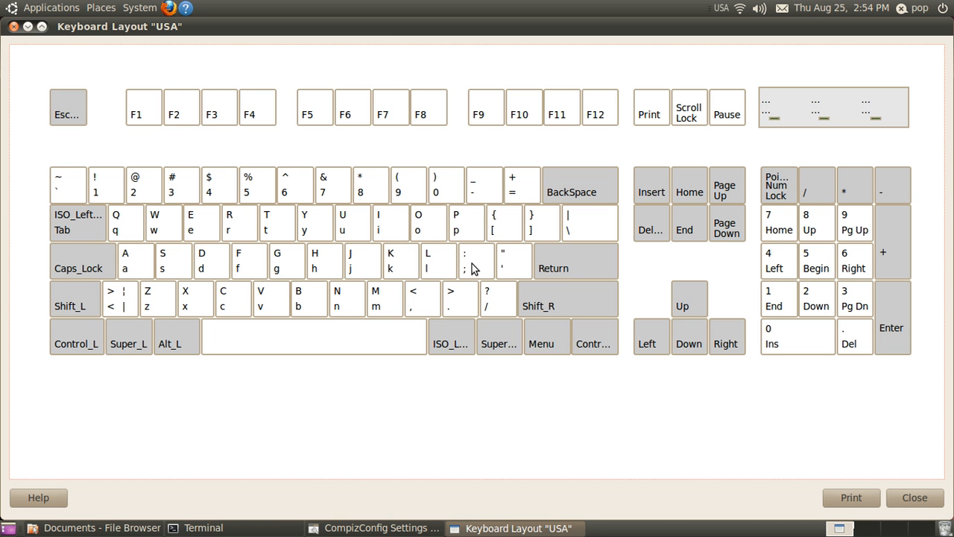
mouse_move(559, 267)
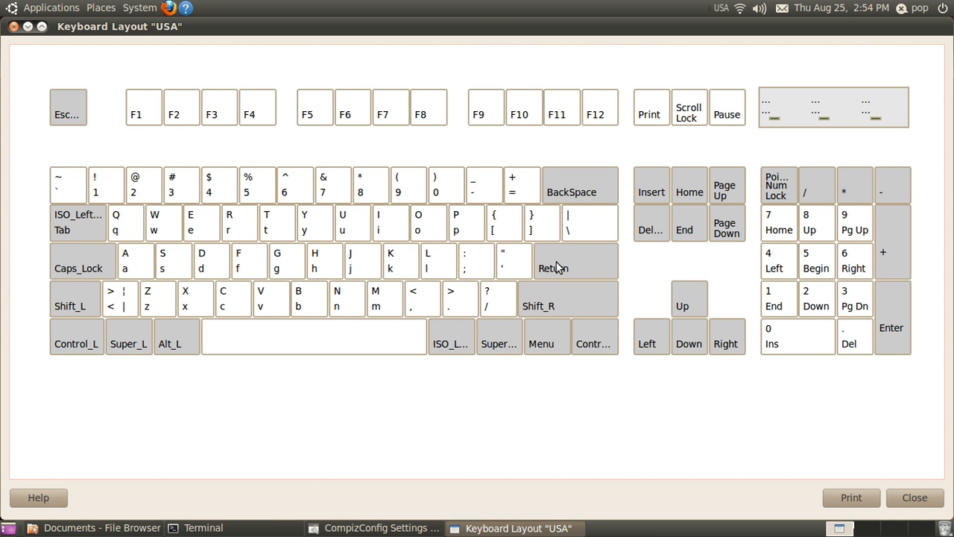
mouse_move(10, 31)
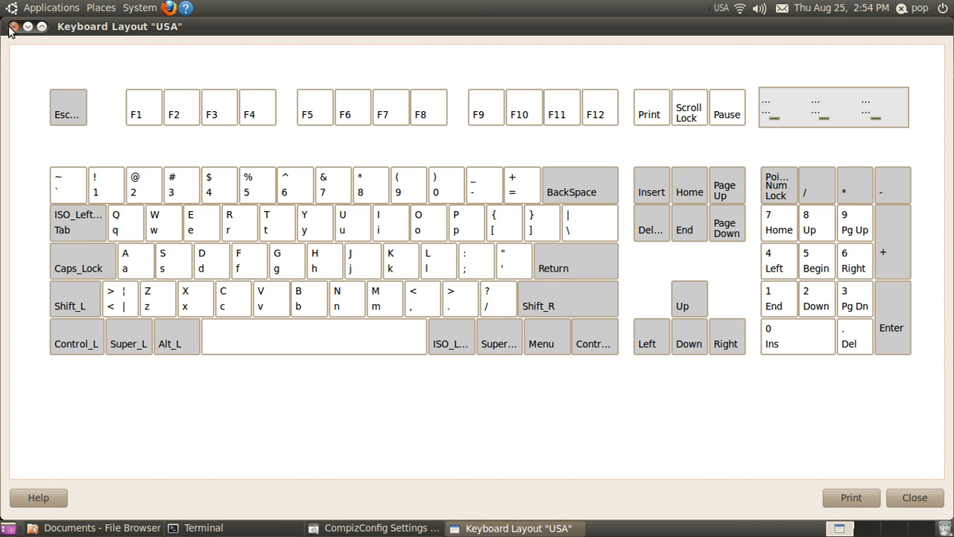
Close Keyboard Layout and reset the Put bindings to their Control+Alt keypad defaults with the broom buttons.
left_click(10, 30)
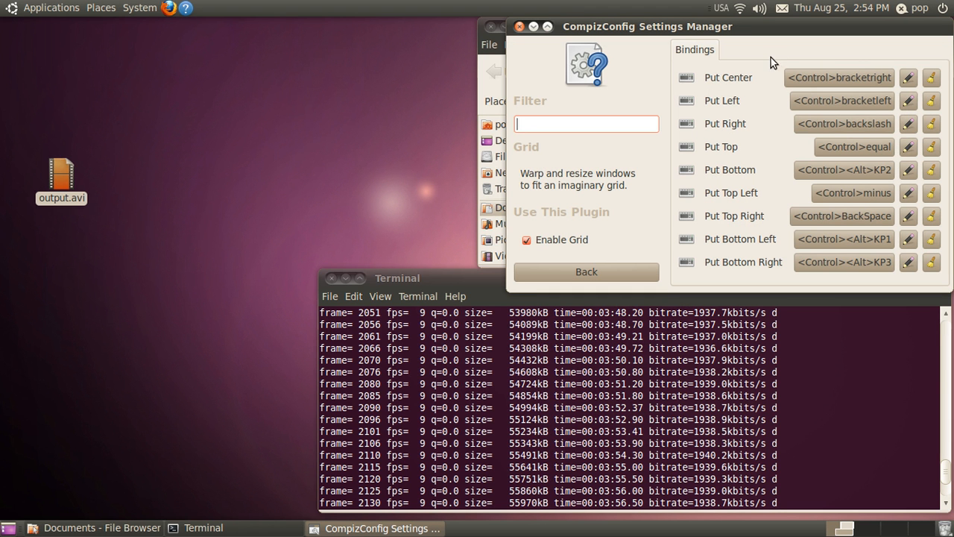
mouse_move(933, 78)
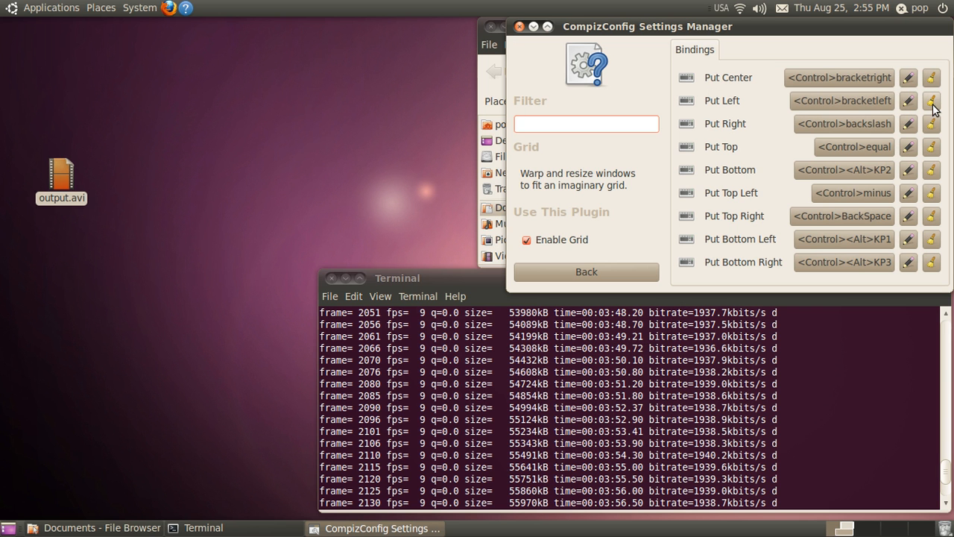
mouse_move(882, 51)
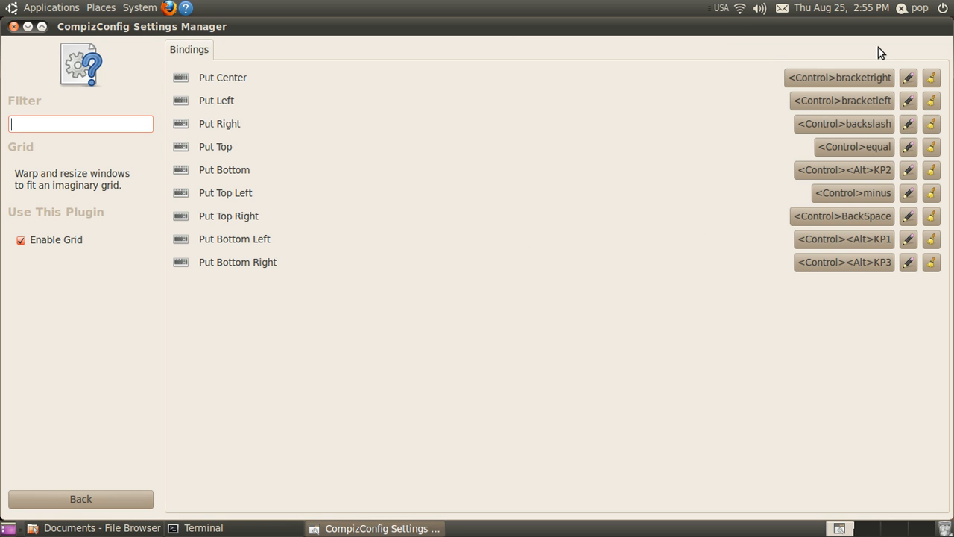
mouse_move(933, 75)
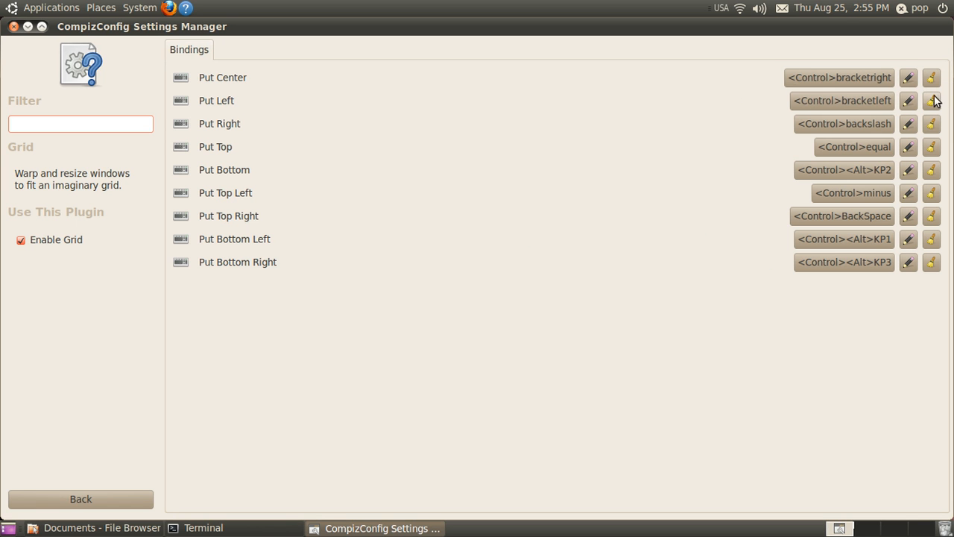
mouse_move(930, 76)
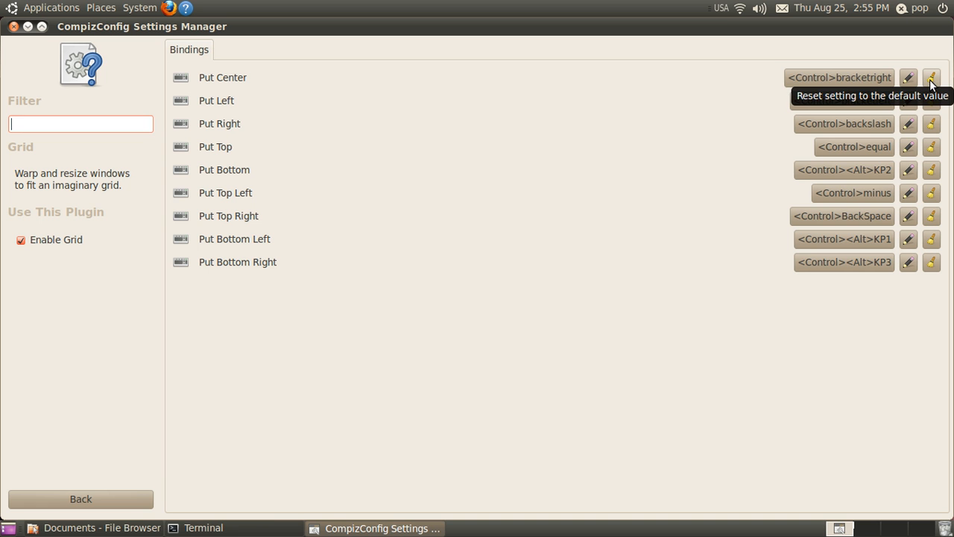
left_click(930, 75)
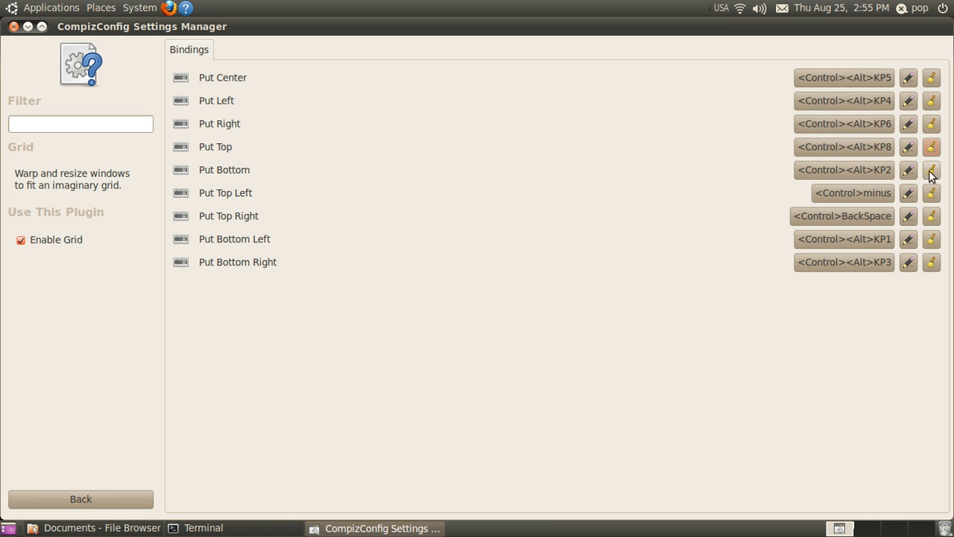
left_click(930, 192)
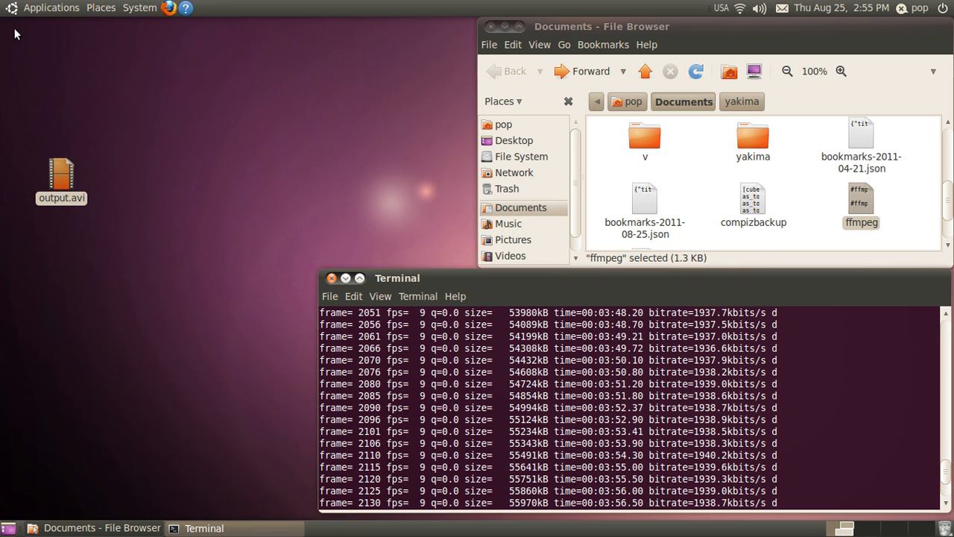
mouse_move(375, 187)
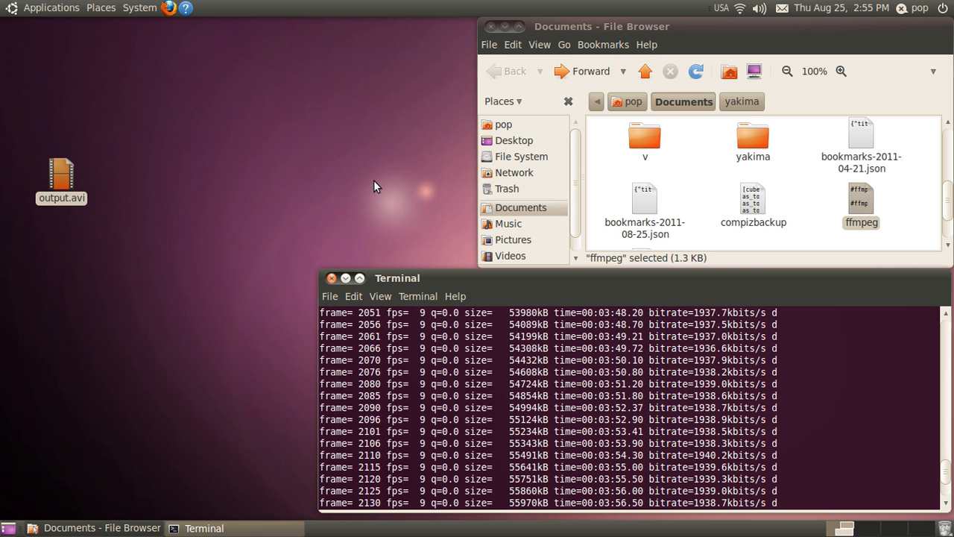
mouse_move(395, 250)
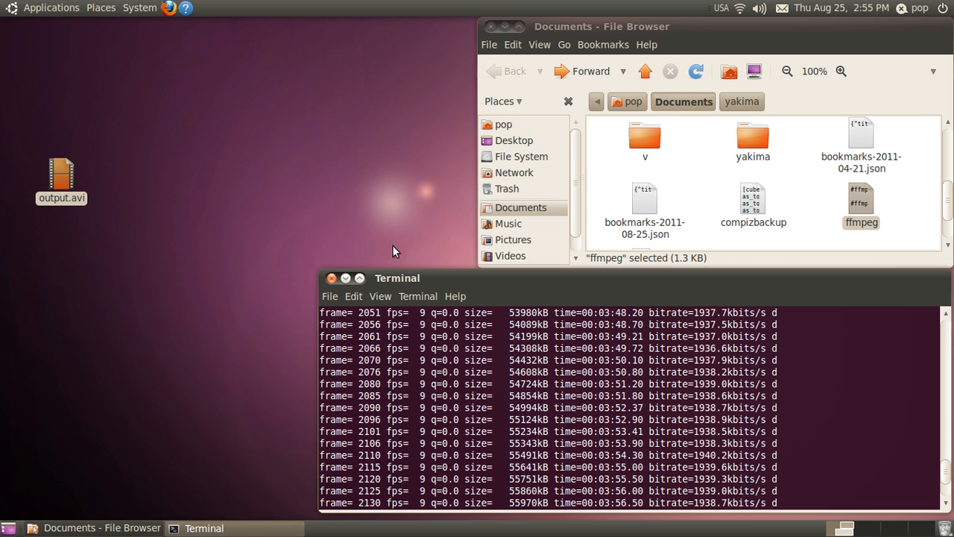
mouse_move(345, 294)
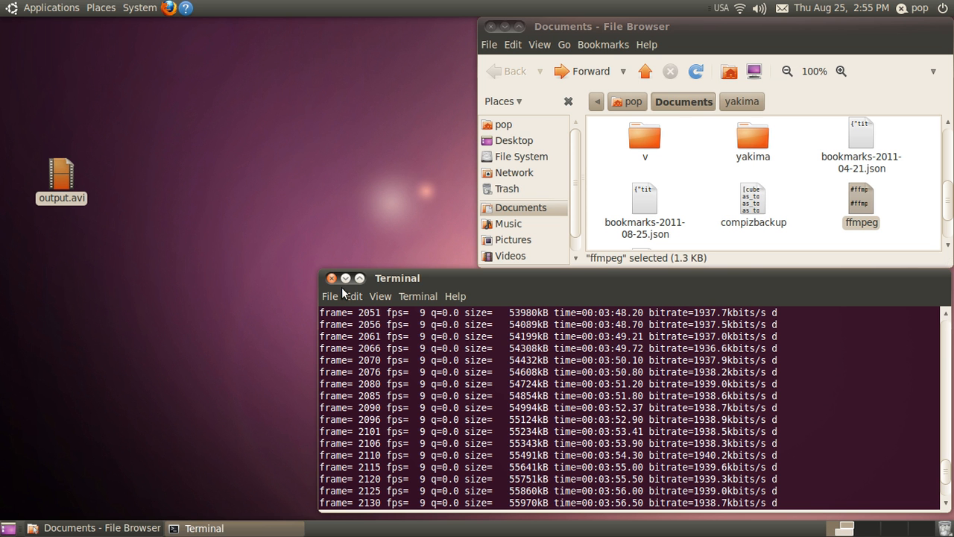